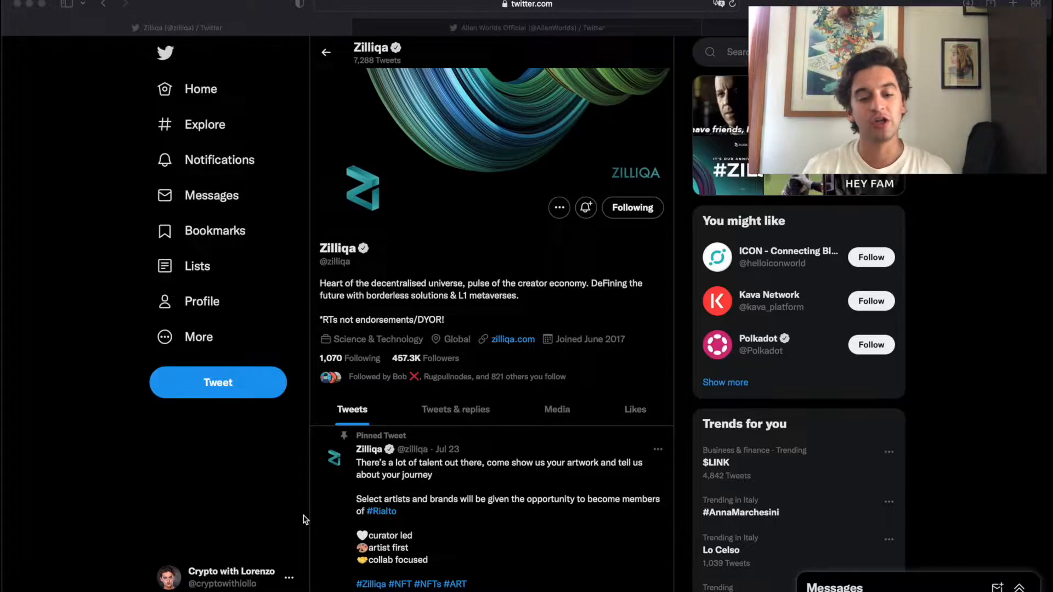
pyautogui.moveTo(94, 403)
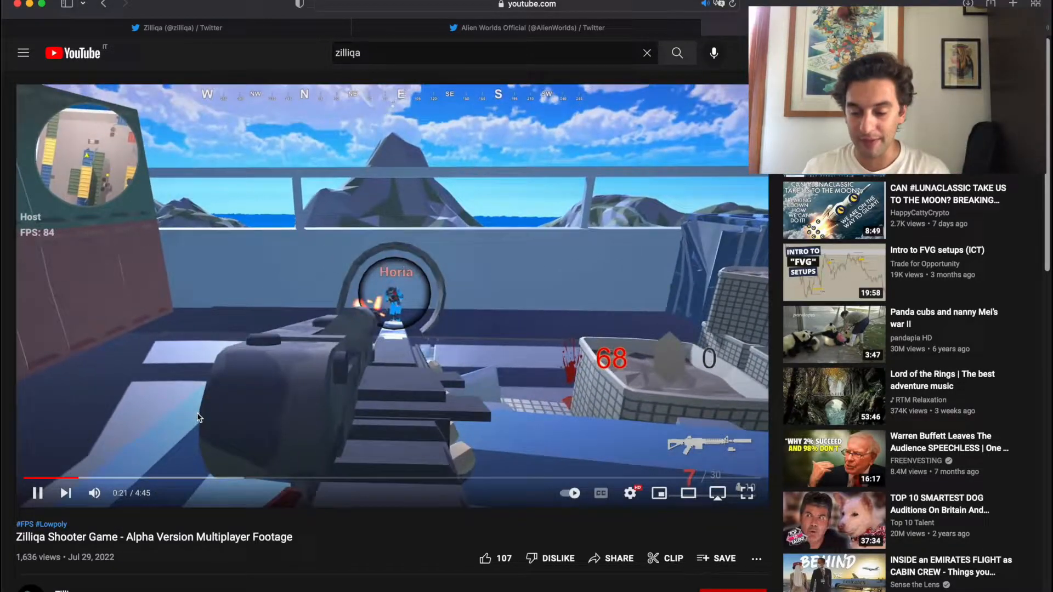
# Play the Zilliqa Shooter Game alpha video full screen, showing the container-yard multiplayer gameplay
pyautogui.click(745, 493)
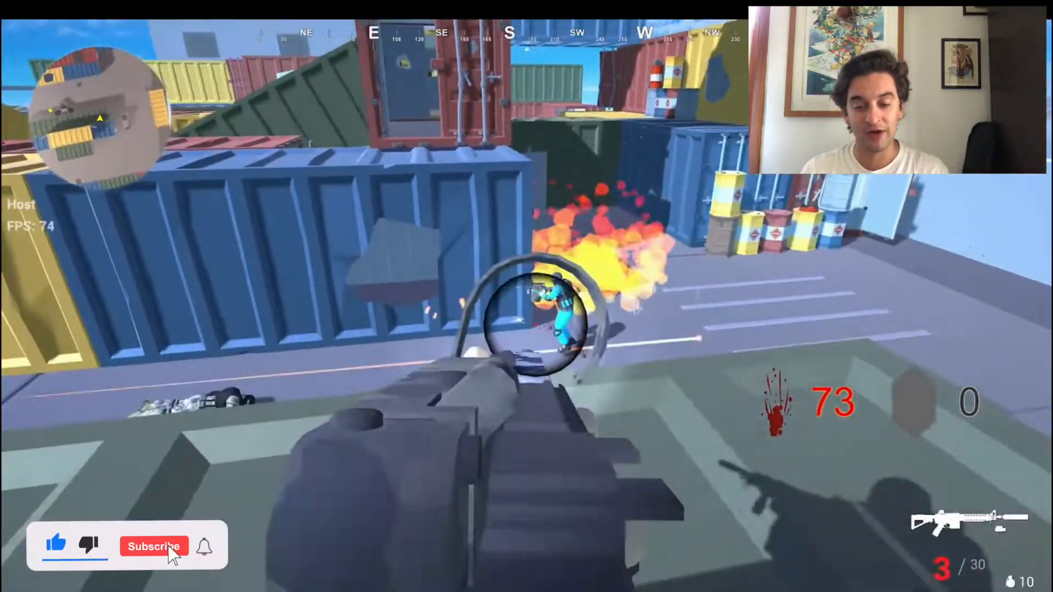
pyautogui.click(153, 546)
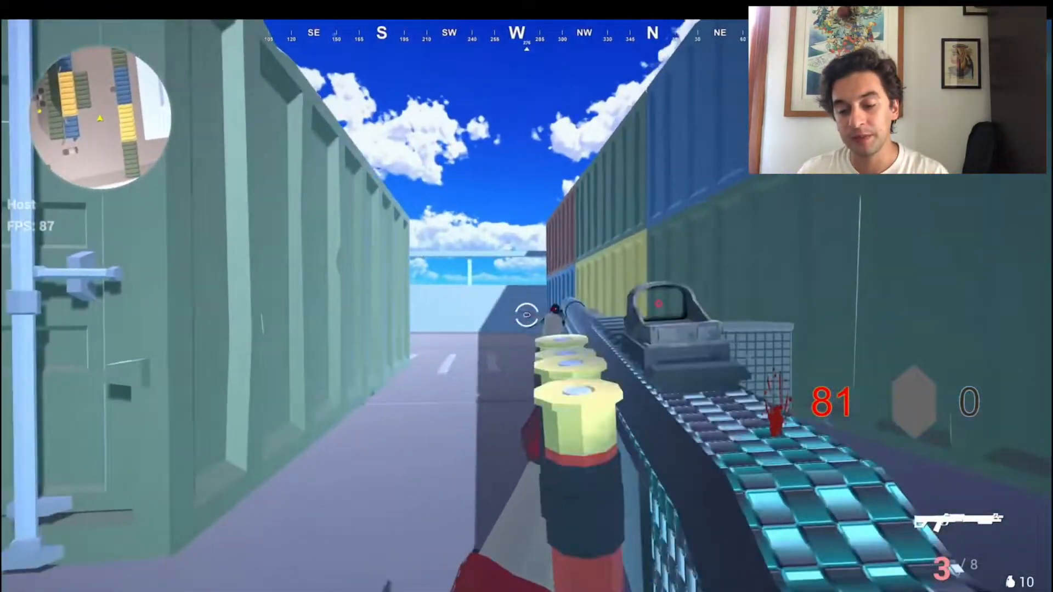
pyautogui.click(526, 315)
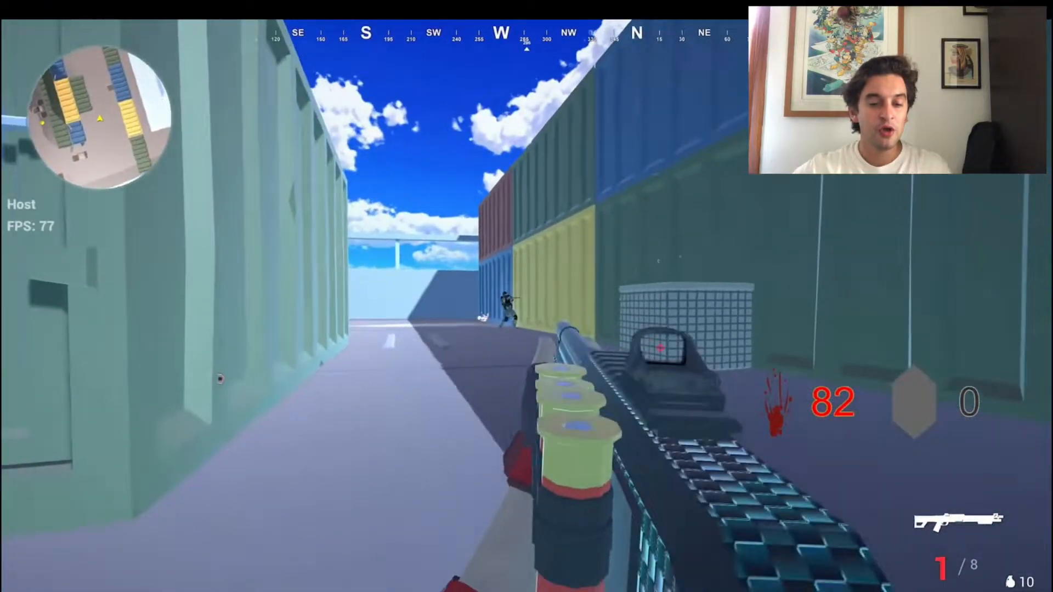
pyautogui.click(527, 296)
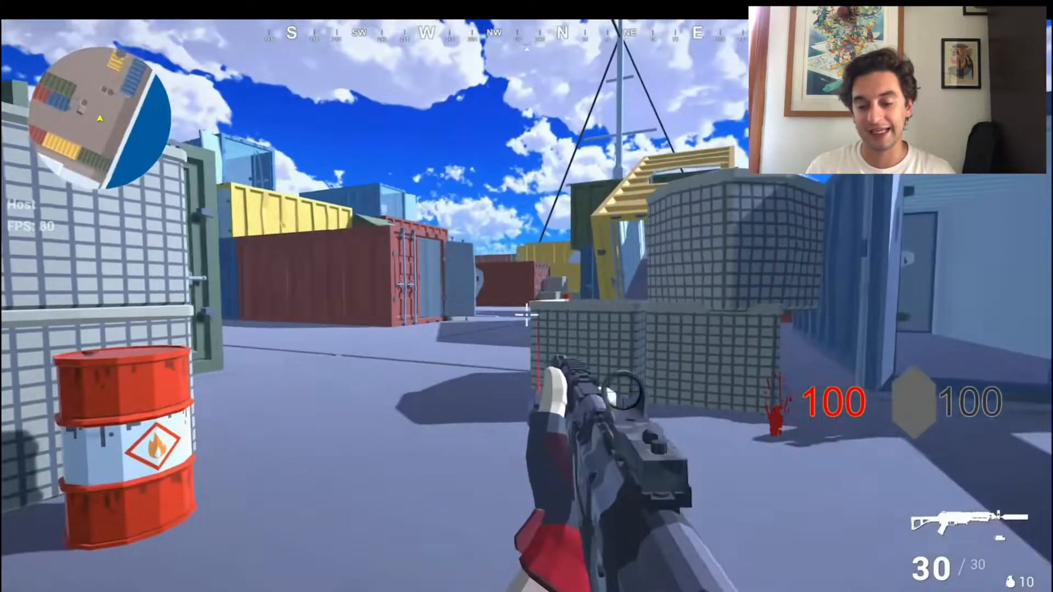
pyautogui.click(526, 296)
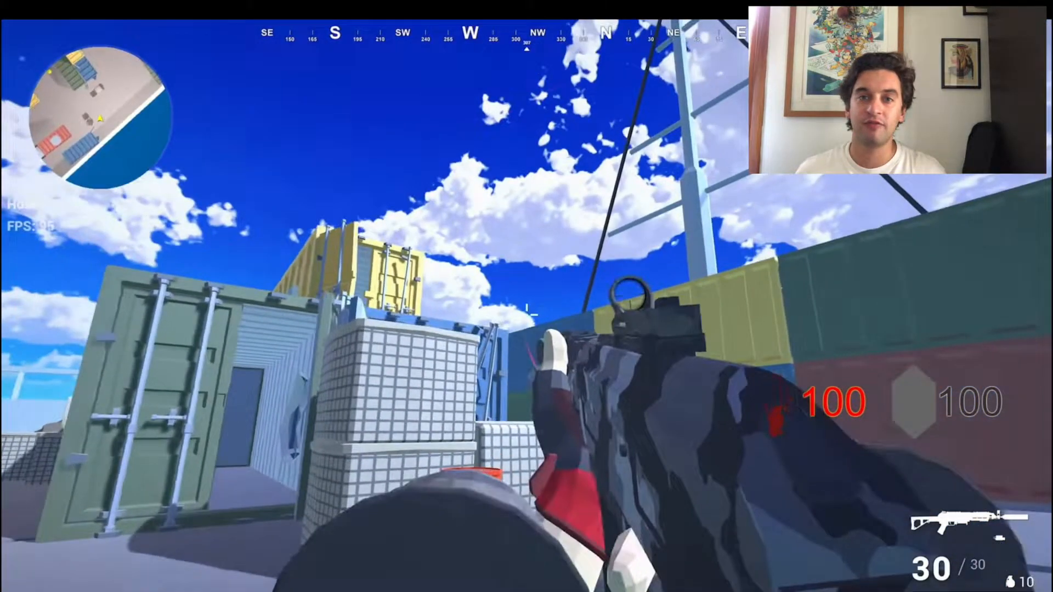
pyautogui.moveTo(526, 296)
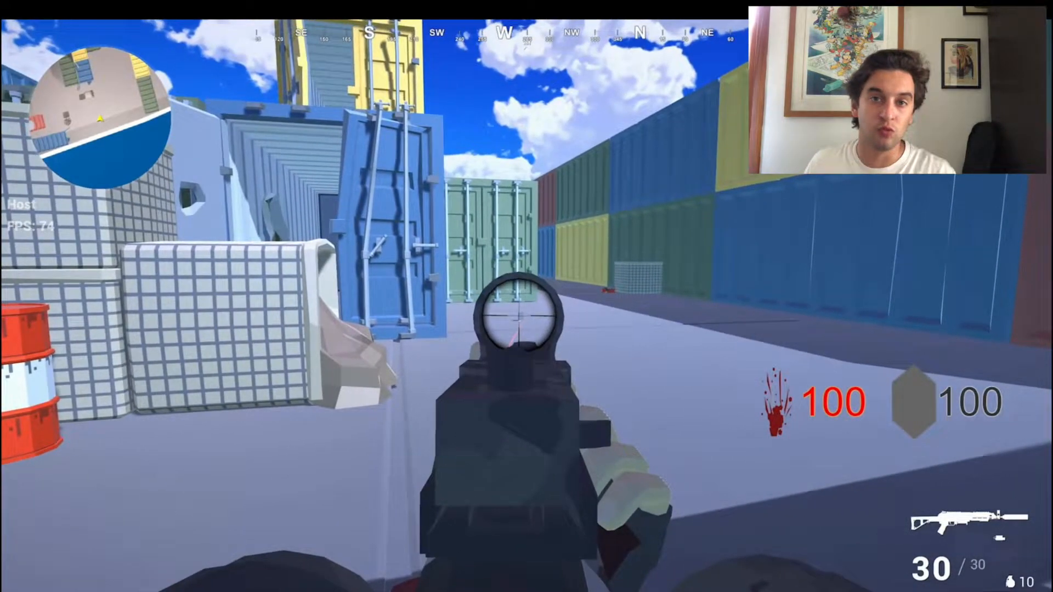
pyautogui.click(527, 314)
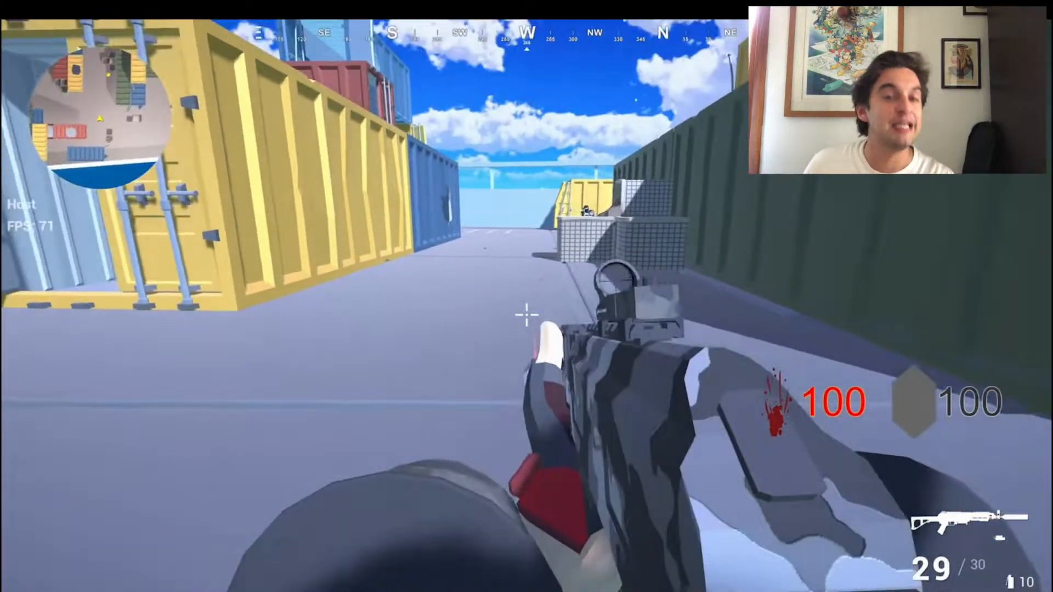
pyautogui.click(527, 296)
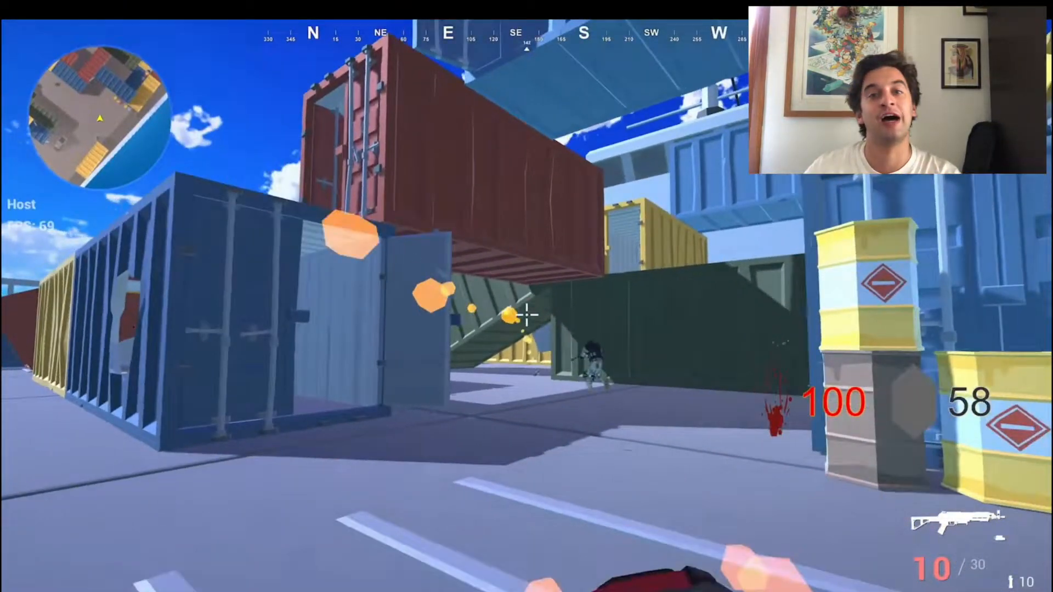
pyautogui.rightClick(526, 312)
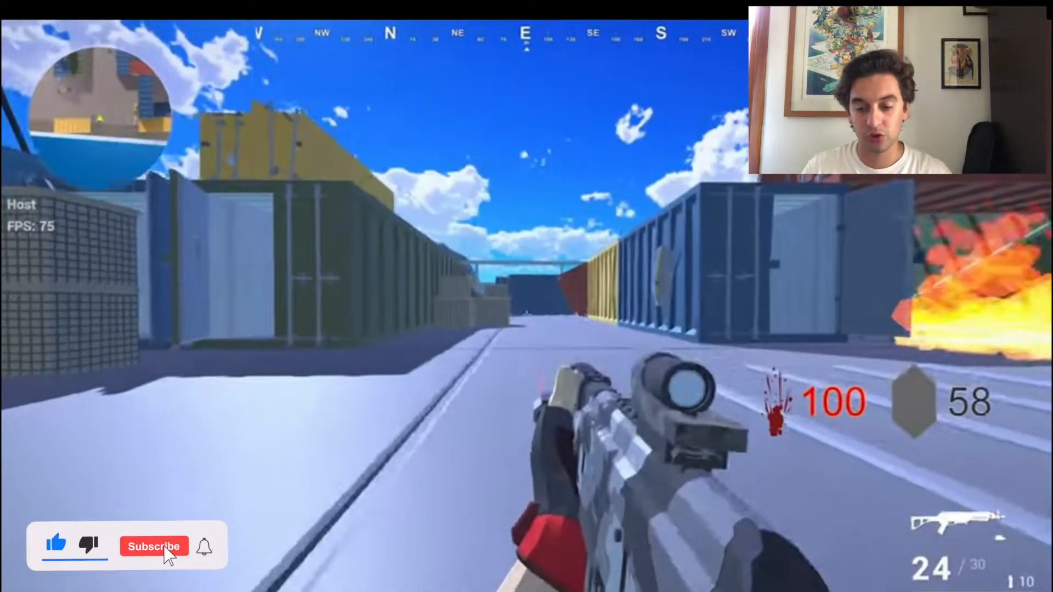
pyautogui.click(153, 546)
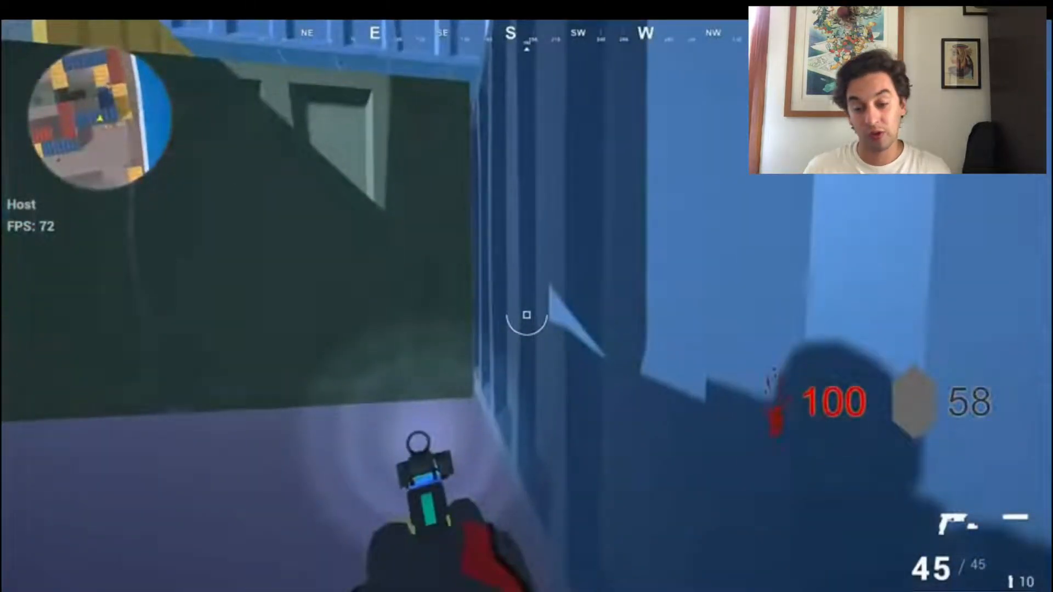
pyautogui.click(526, 315)
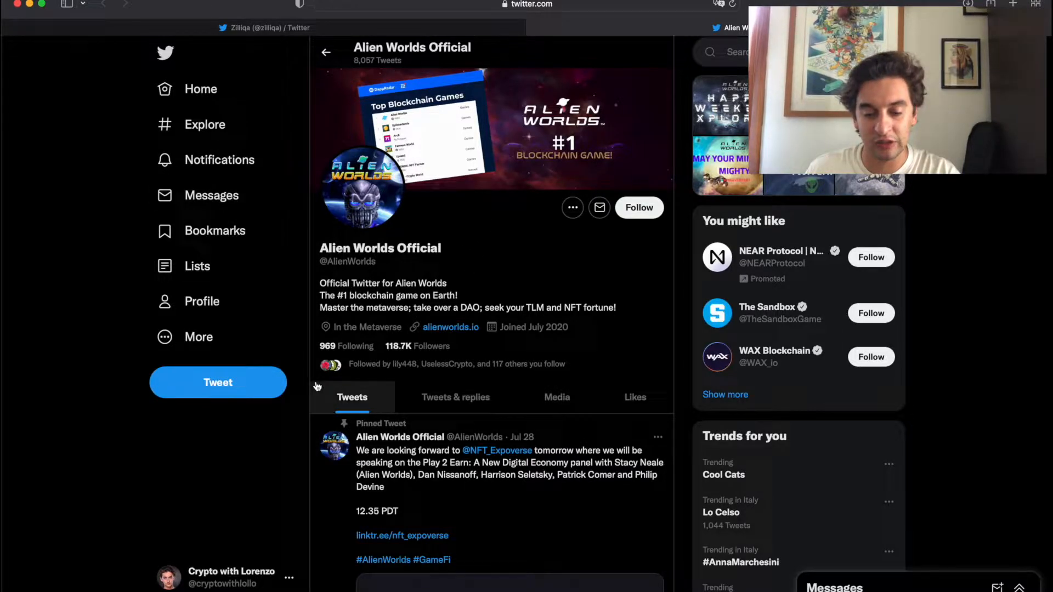
# Scroll the Alien Worlds Official profile briefly, then return to the Zilliqa profile tab
pyautogui.scroll(-3)
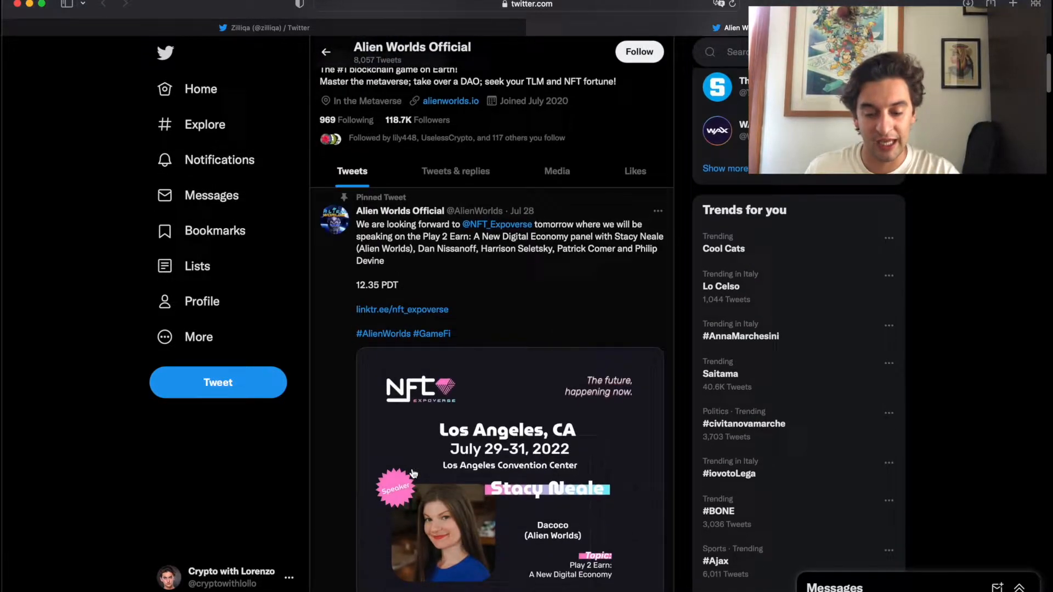
pyautogui.scroll(-3)
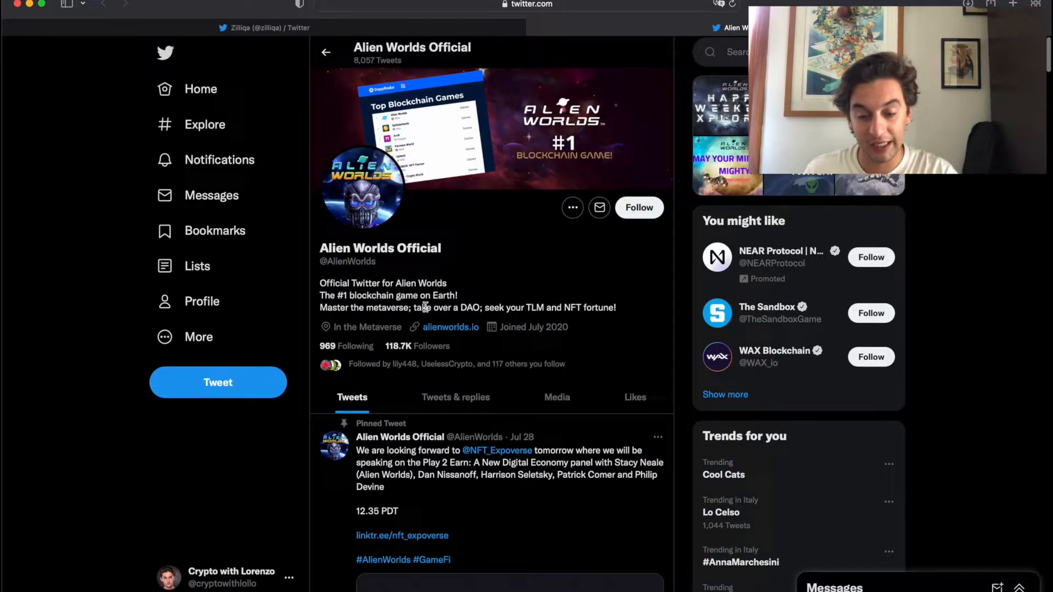
pyautogui.doubleClick(395, 346)
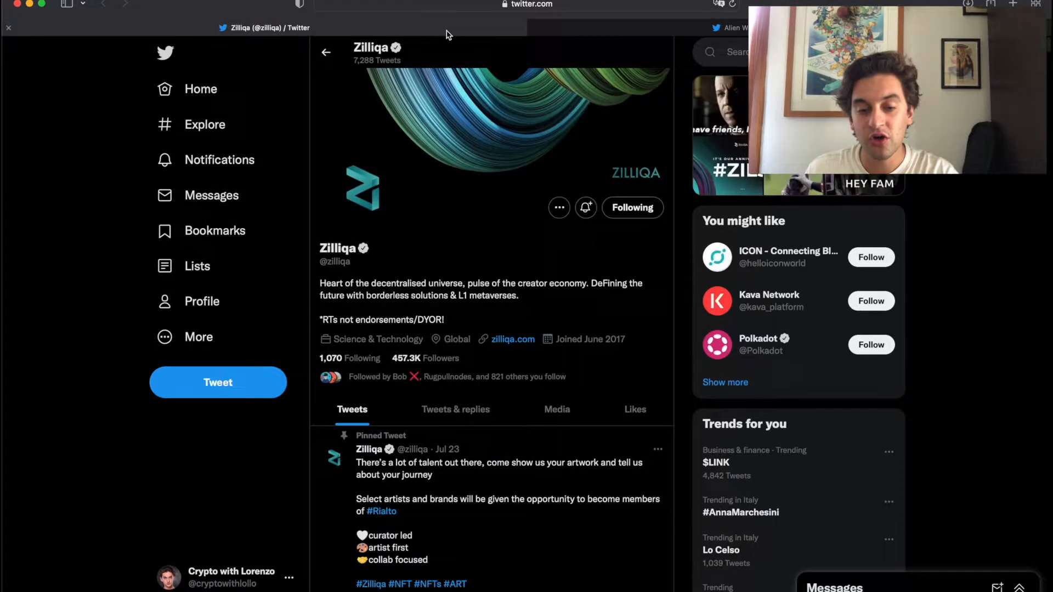
# Scroll Zilliqa's timeline to the Head of Communications job post, then show recent searches
pyautogui.scroll(-3)
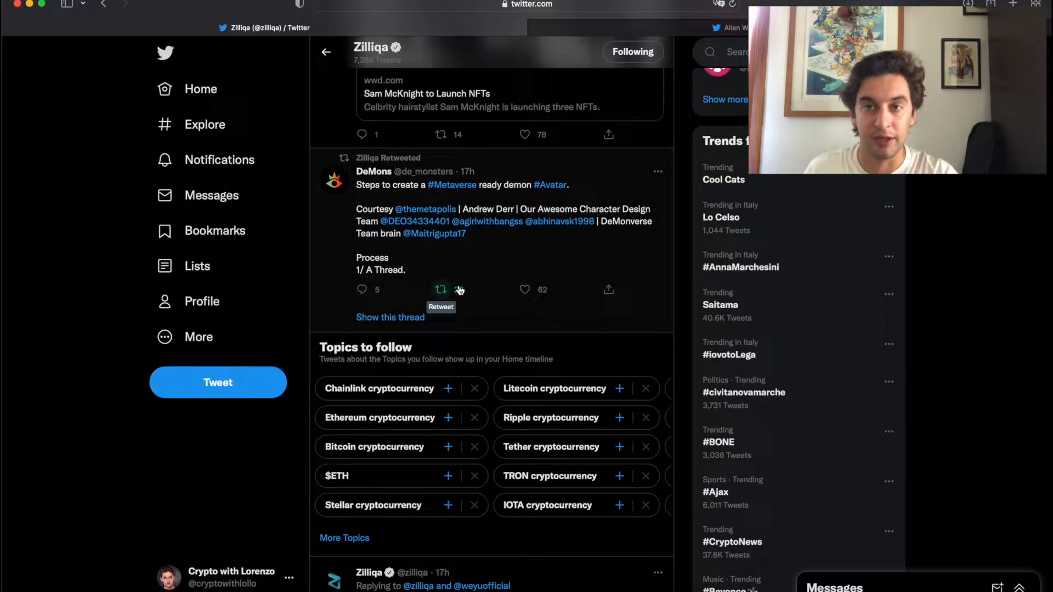
pyautogui.click(440, 290)
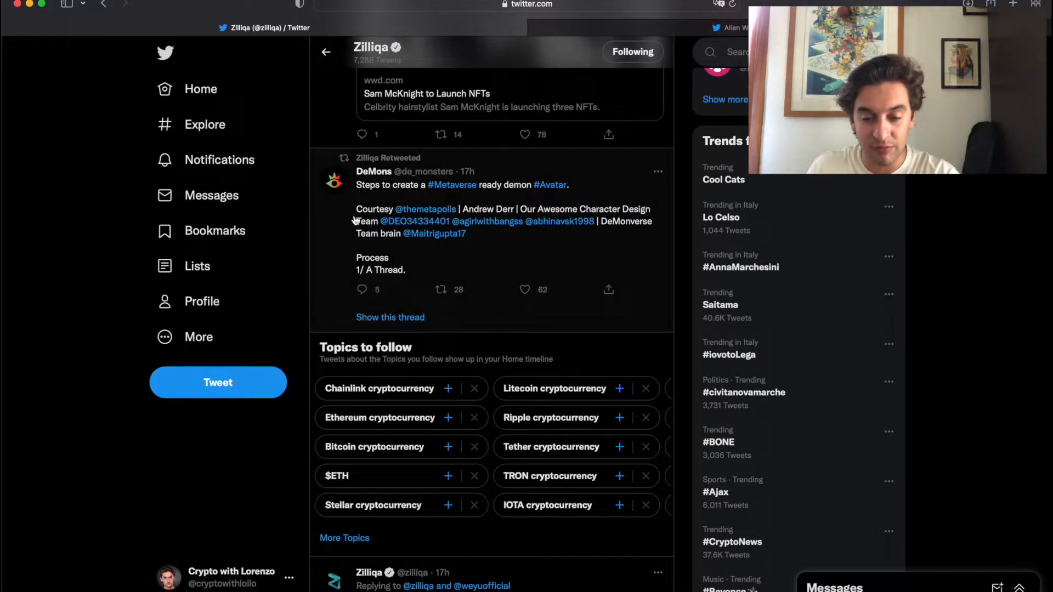
pyautogui.scroll(-3)
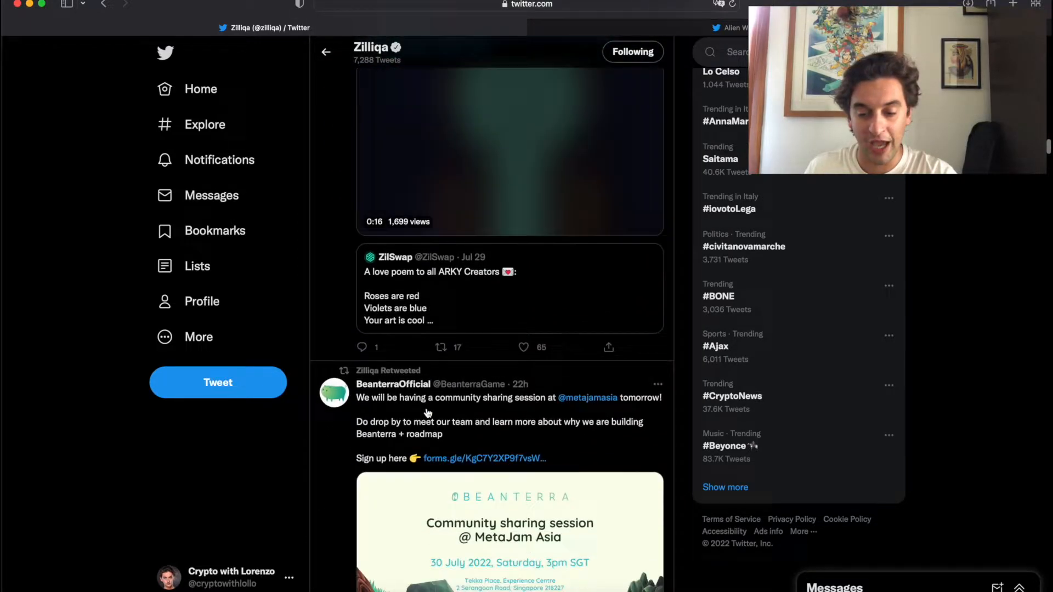
pyautogui.scroll(-3)
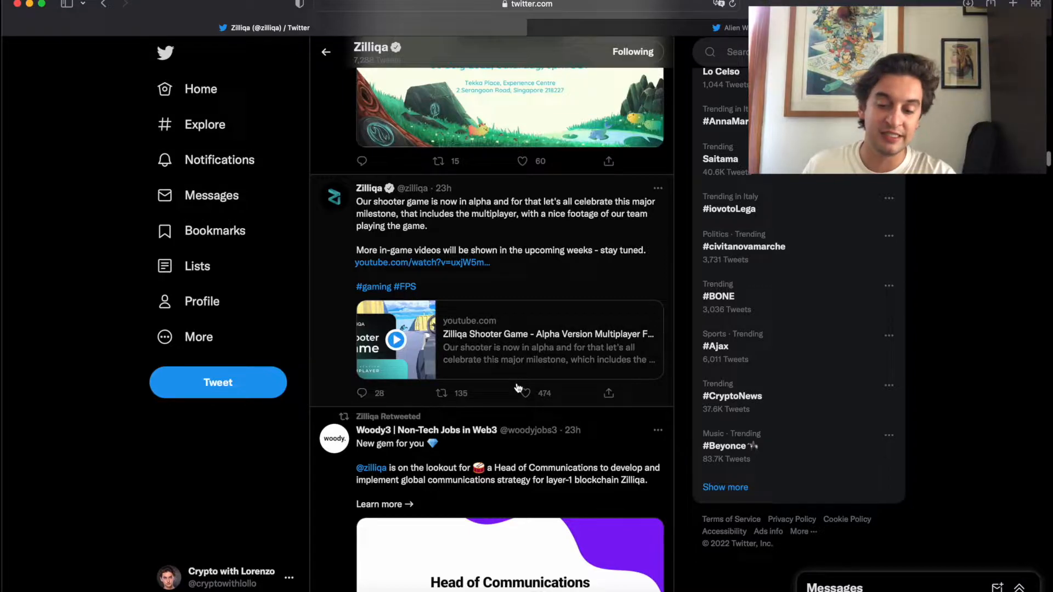
pyautogui.moveTo(272, 546)
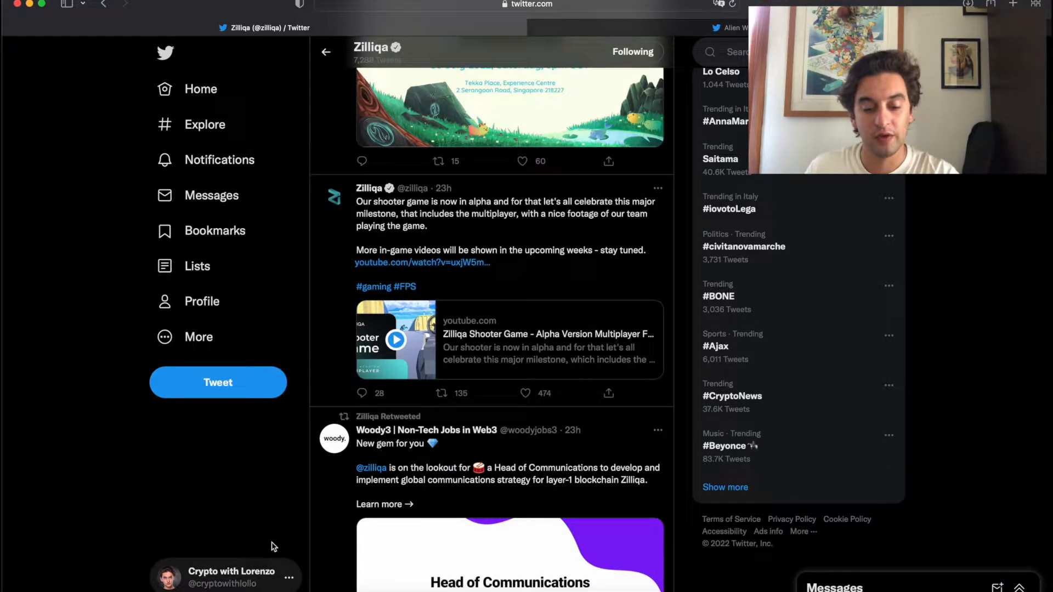
pyautogui.scroll(-3)
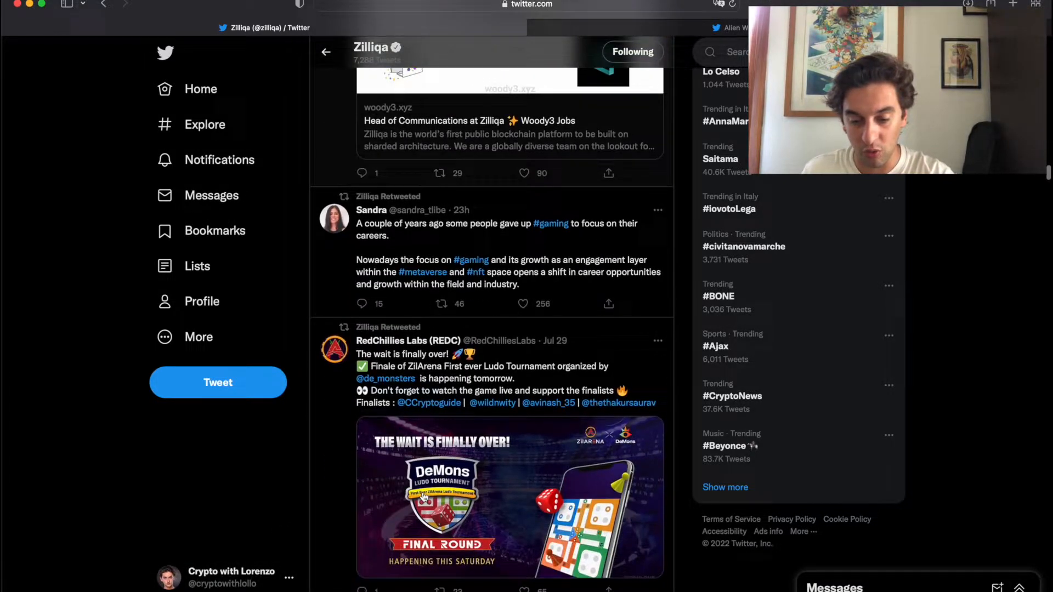
pyautogui.scroll(3)
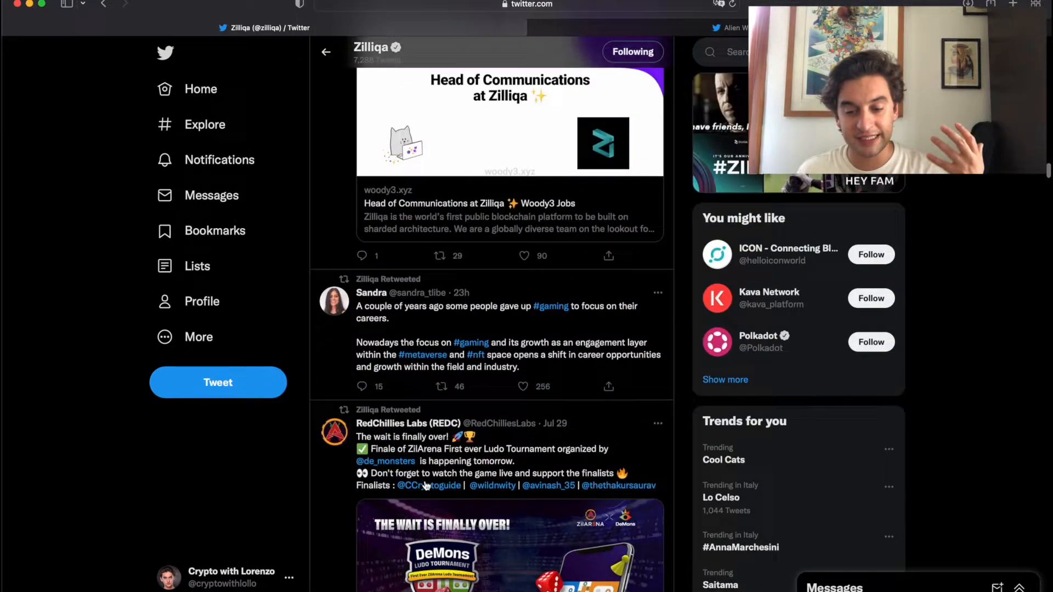
pyautogui.click(735, 52)
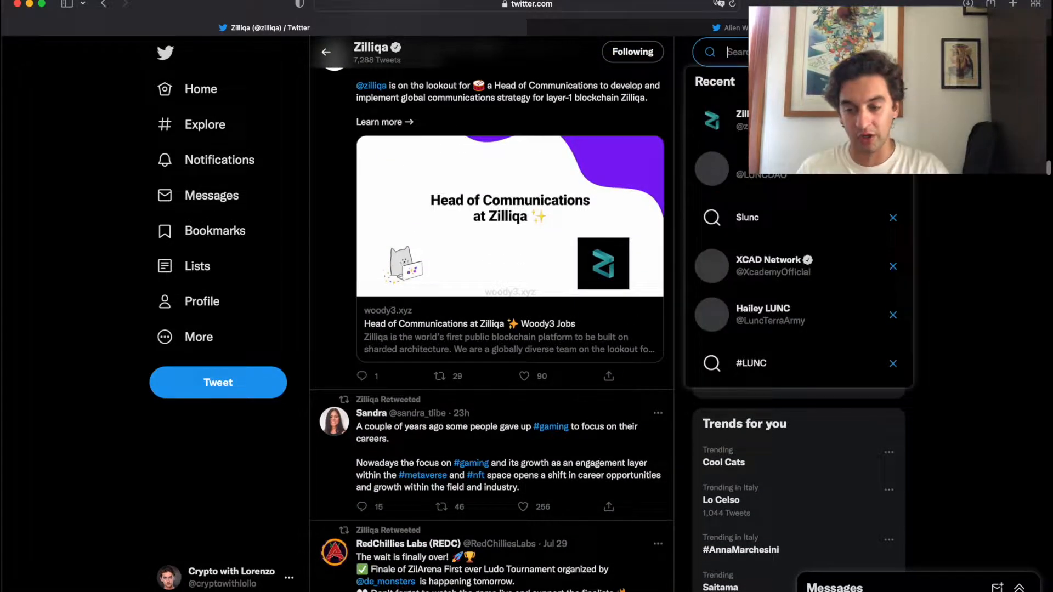
# Search 'meta', open the Metapolis profile and scroll through its tweets
pyautogui.write('meta')
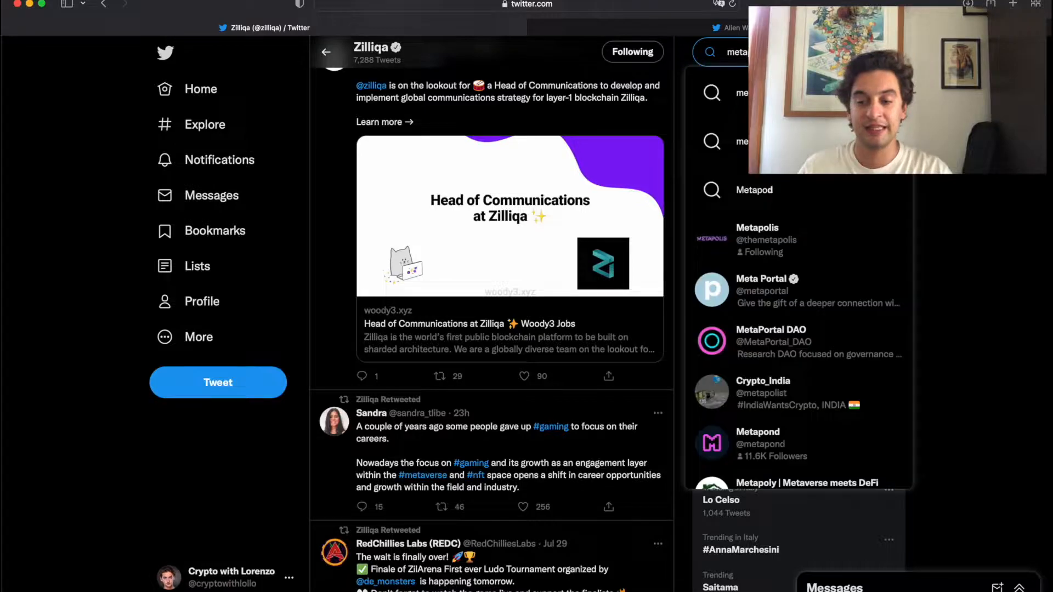
pyautogui.moveTo(770, 240)
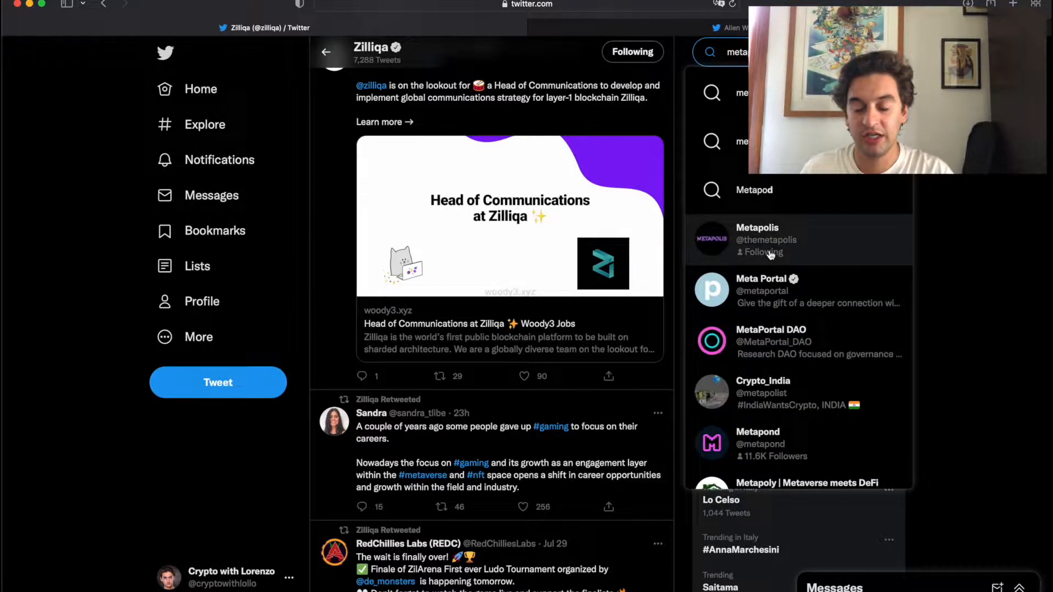
pyautogui.click(758, 239)
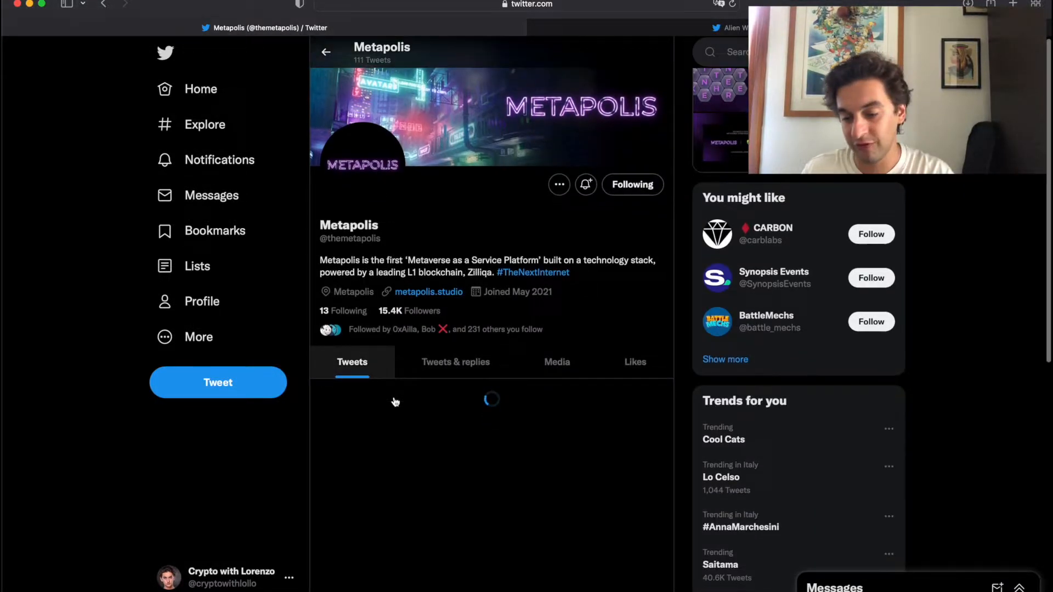
pyautogui.scroll(-3)
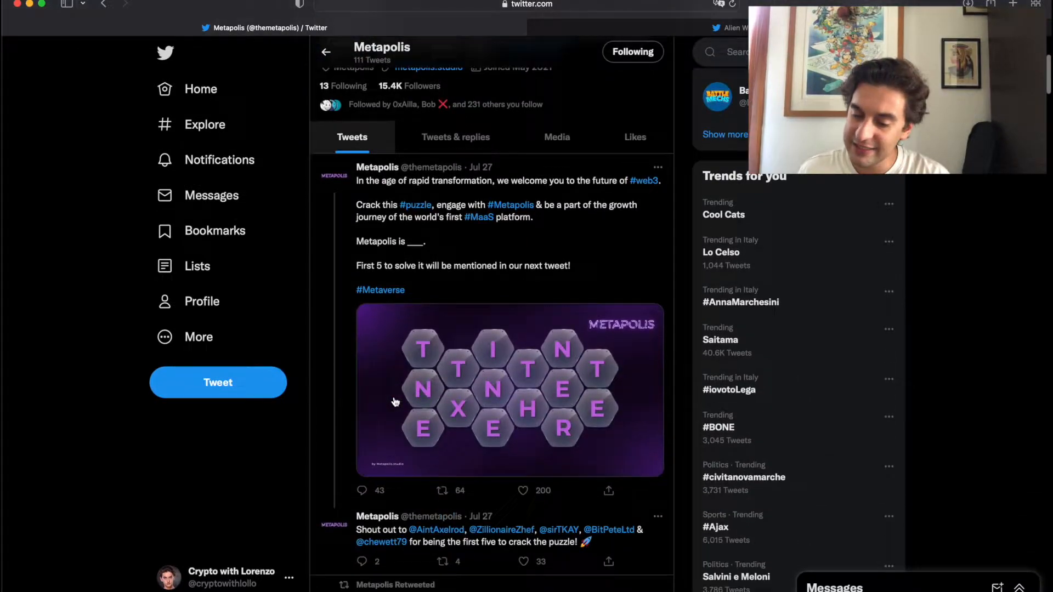
pyautogui.scroll(-3)
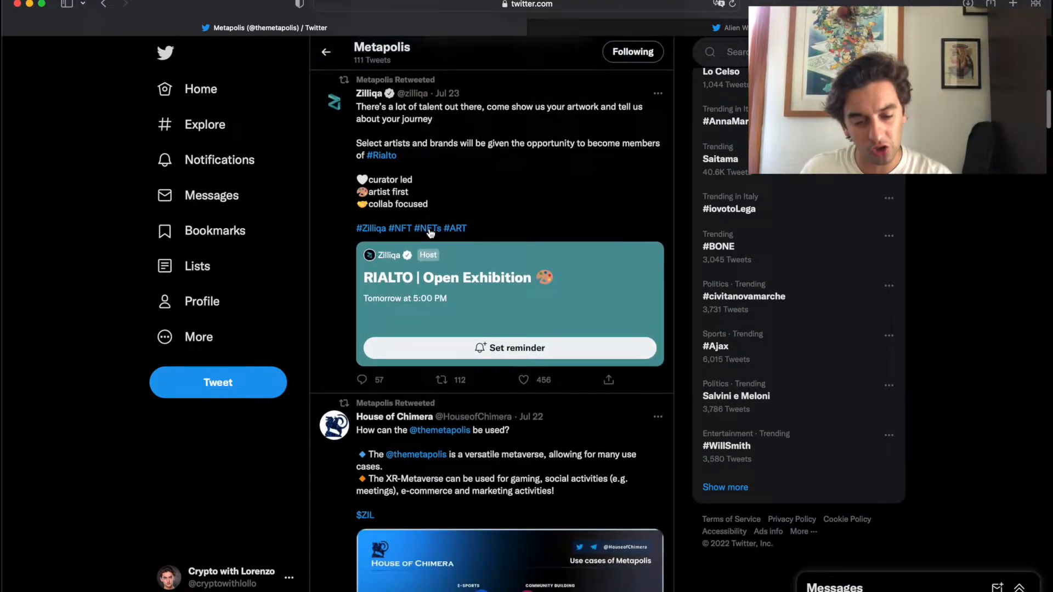
pyautogui.scroll(-3)
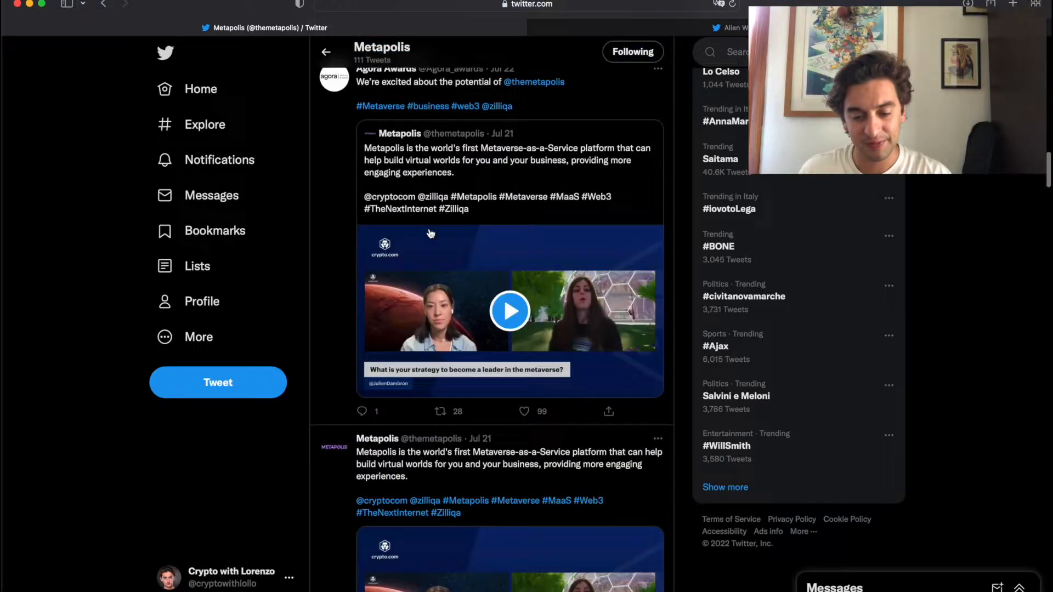
pyautogui.scroll(-3)
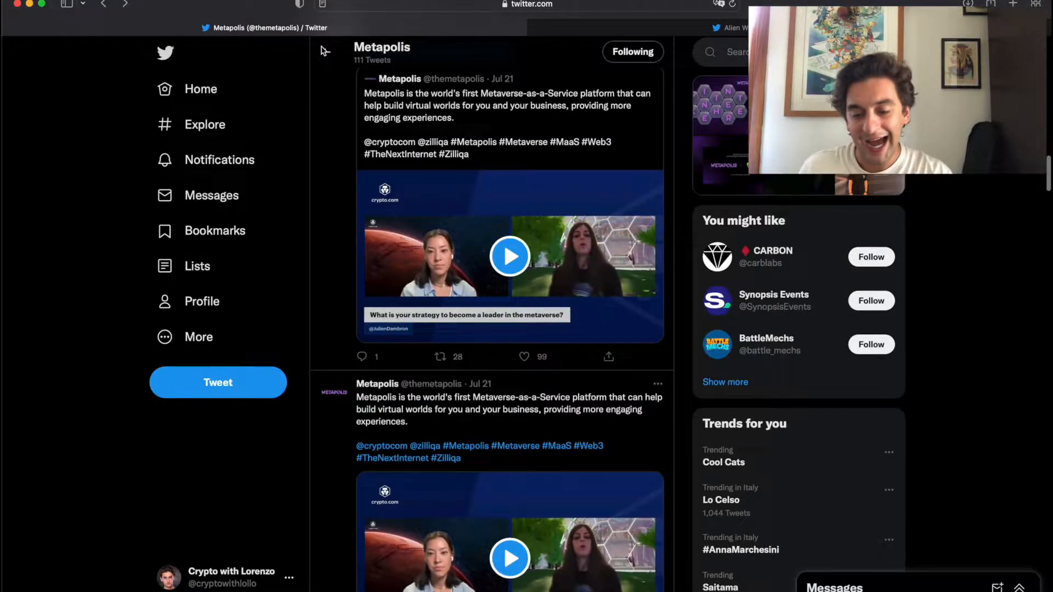
# Play the Metapolis metaverse-strategy interview video and read further down the timeline
pyautogui.click(509, 256)
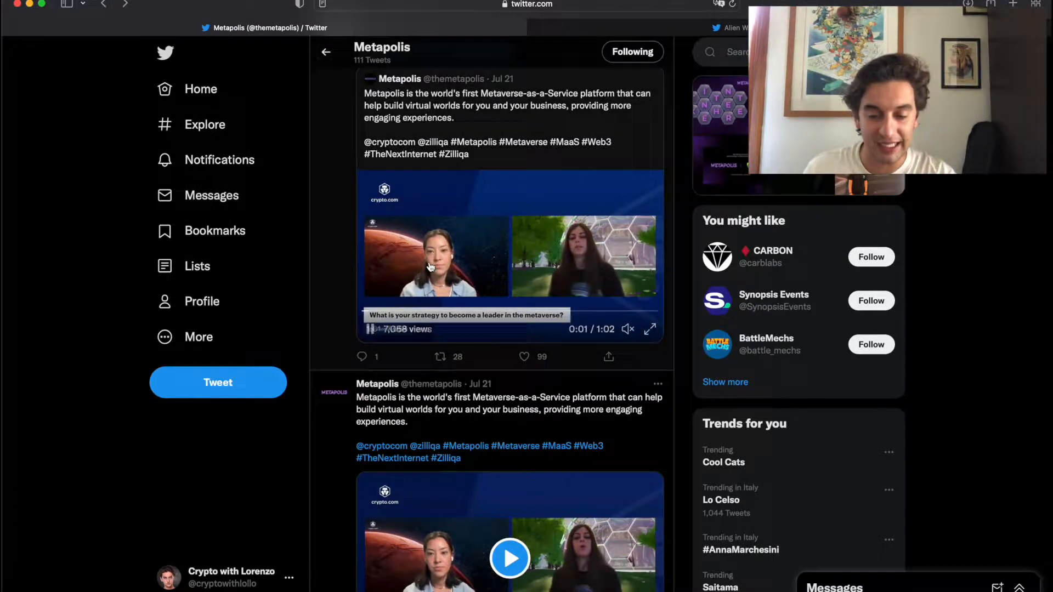
pyautogui.scroll(-3)
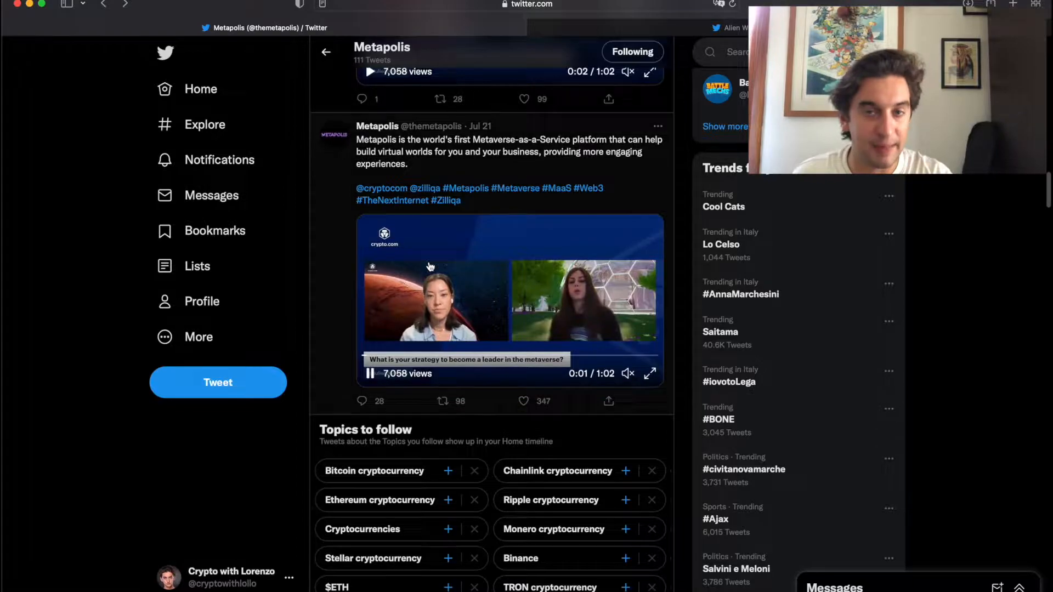
pyautogui.scroll(-3)
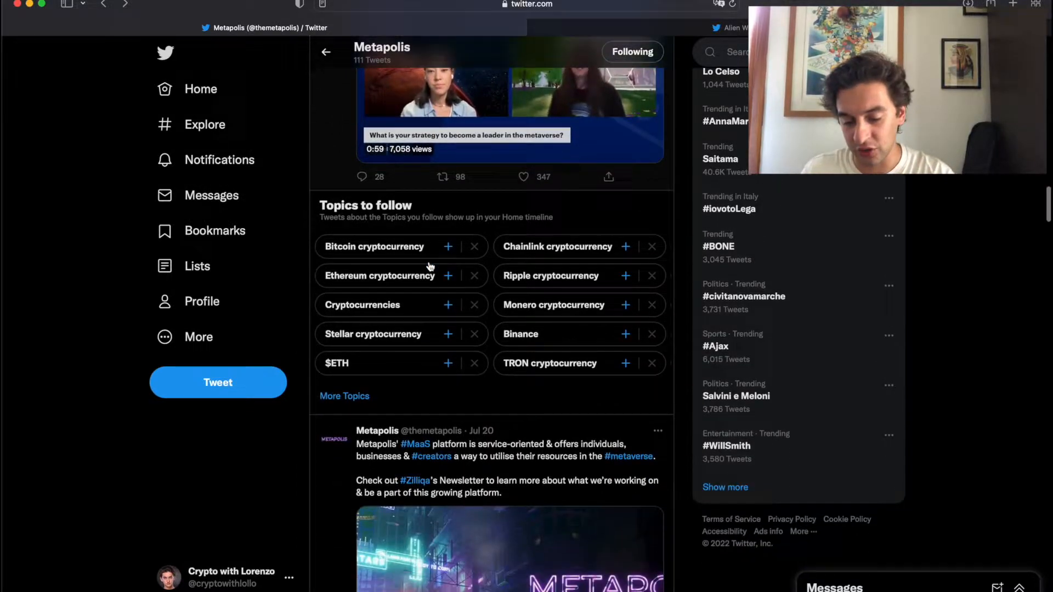
pyautogui.scroll(-3)
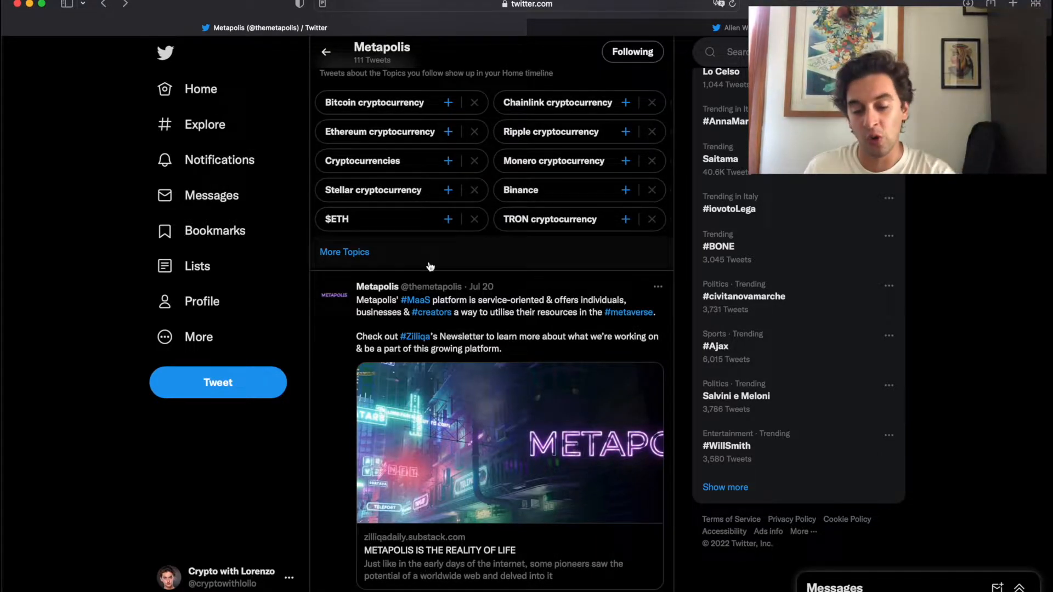
pyautogui.scroll(-3)
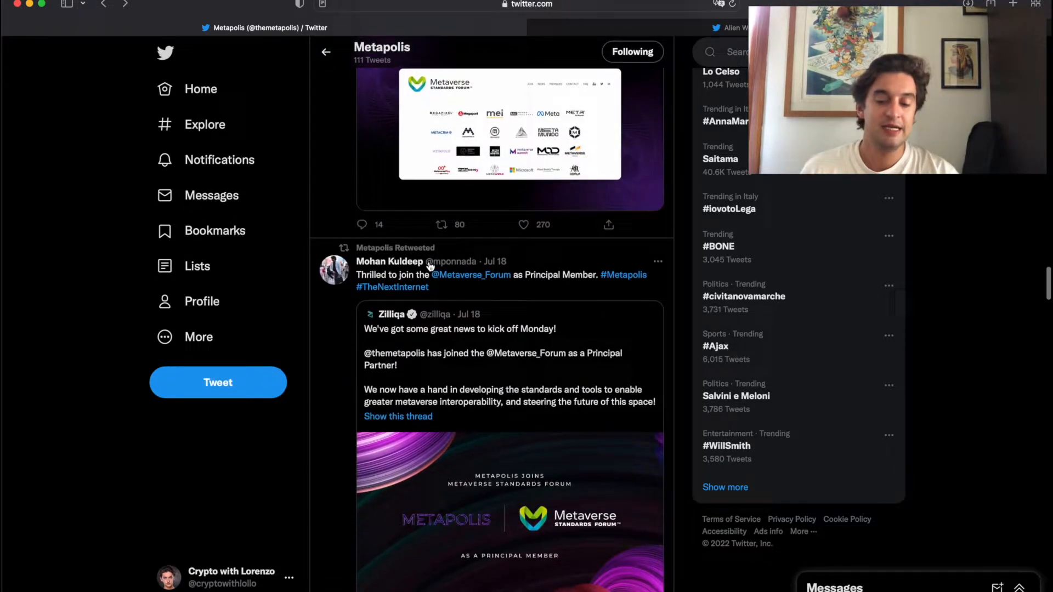
pyautogui.click(732, 28)
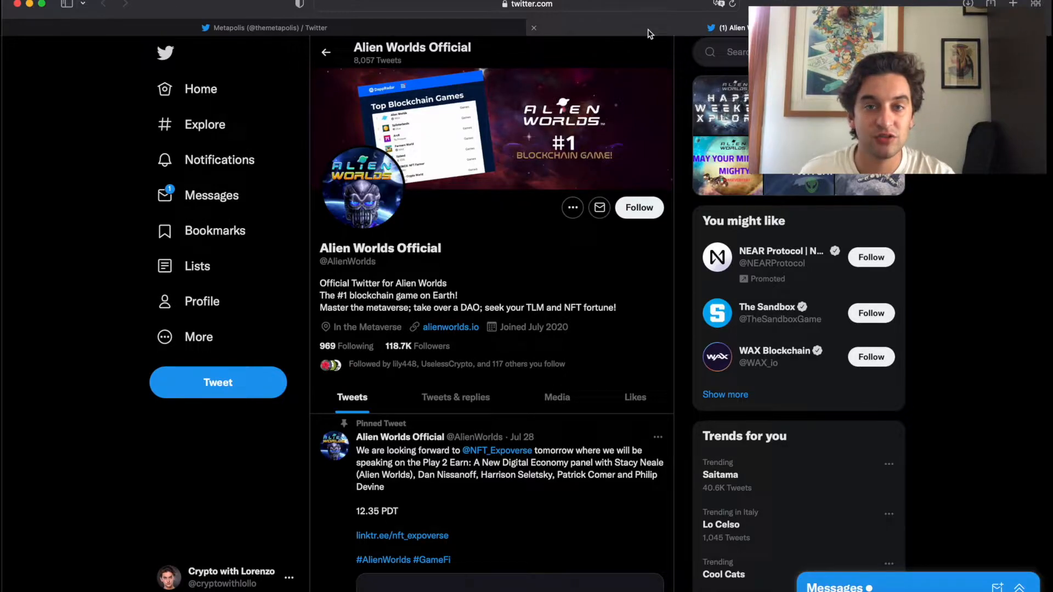
pyautogui.moveTo(537, 355)
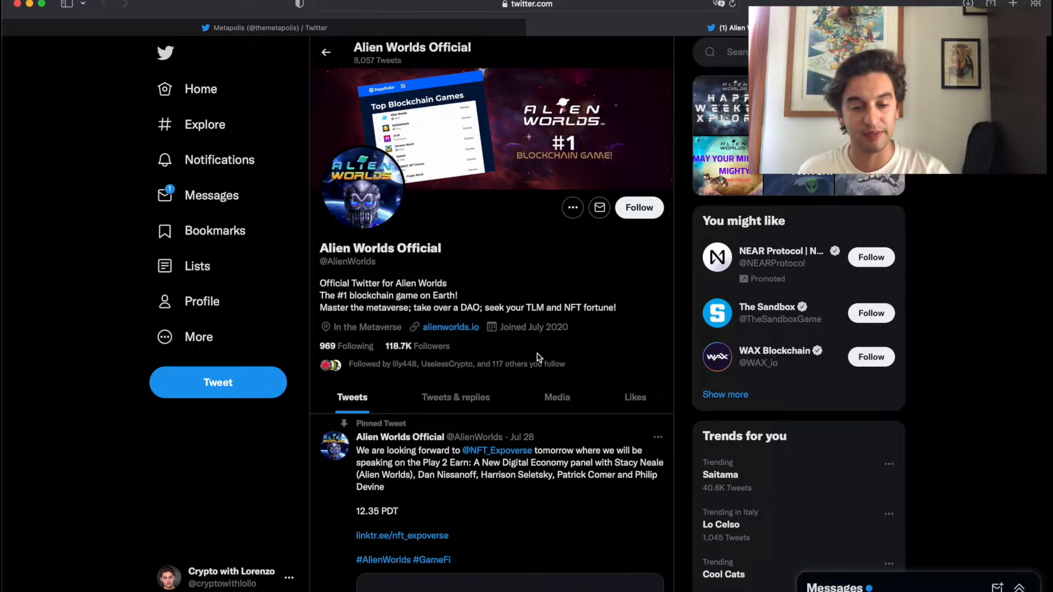
# Scroll Alien Worlds Official's tweets down to the missions post
pyautogui.scroll(-3)
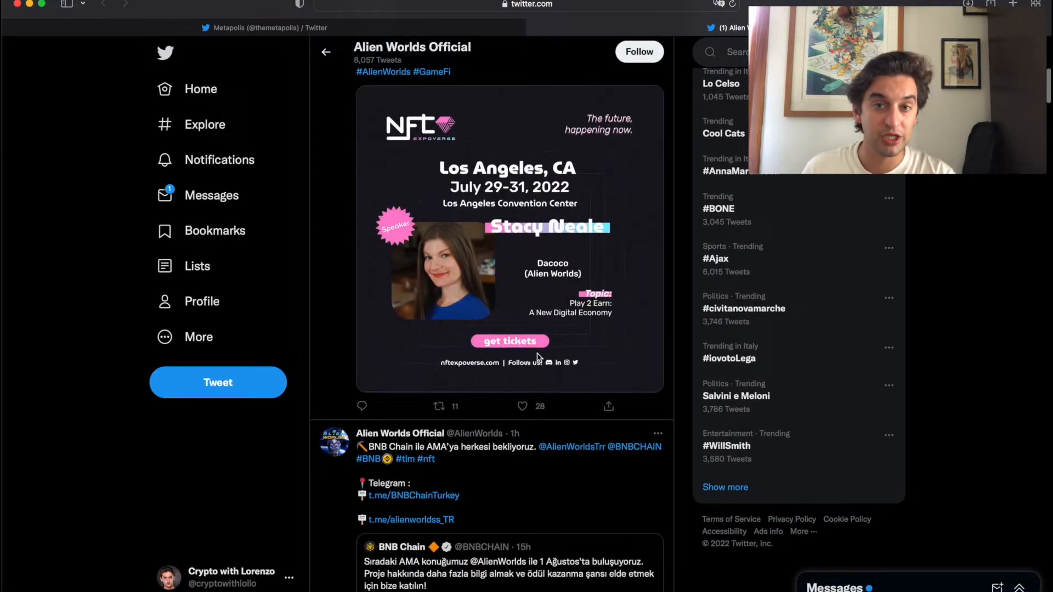
pyautogui.scroll(-3)
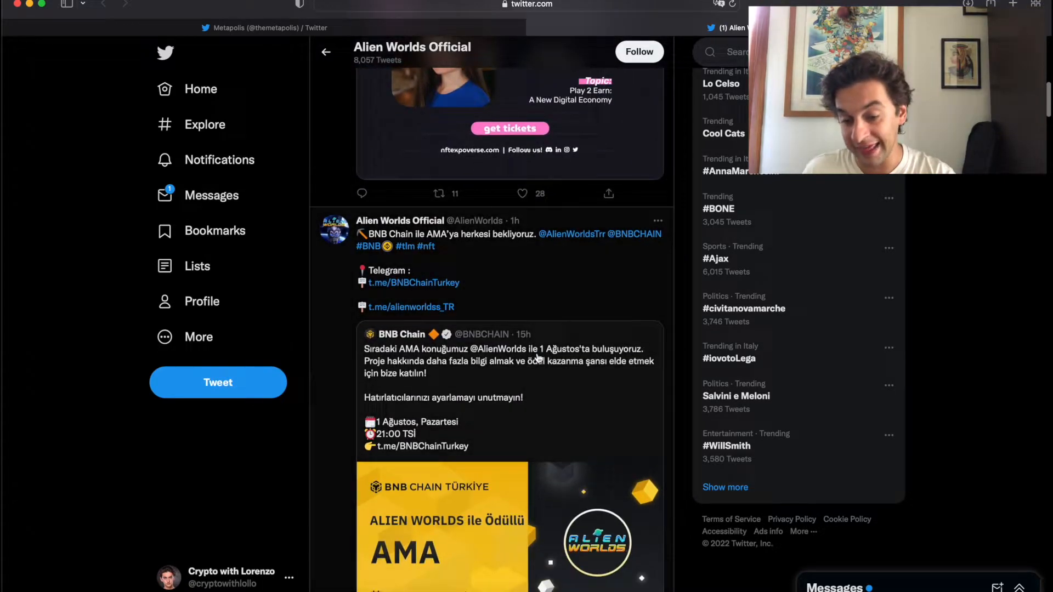
pyautogui.scroll(-3)
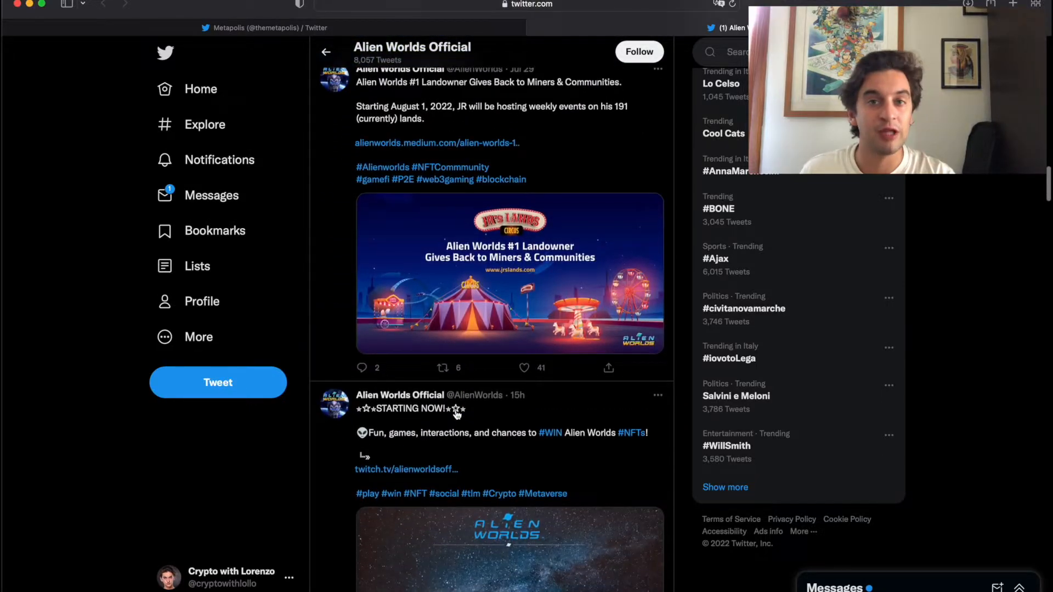
pyautogui.scroll(-3)
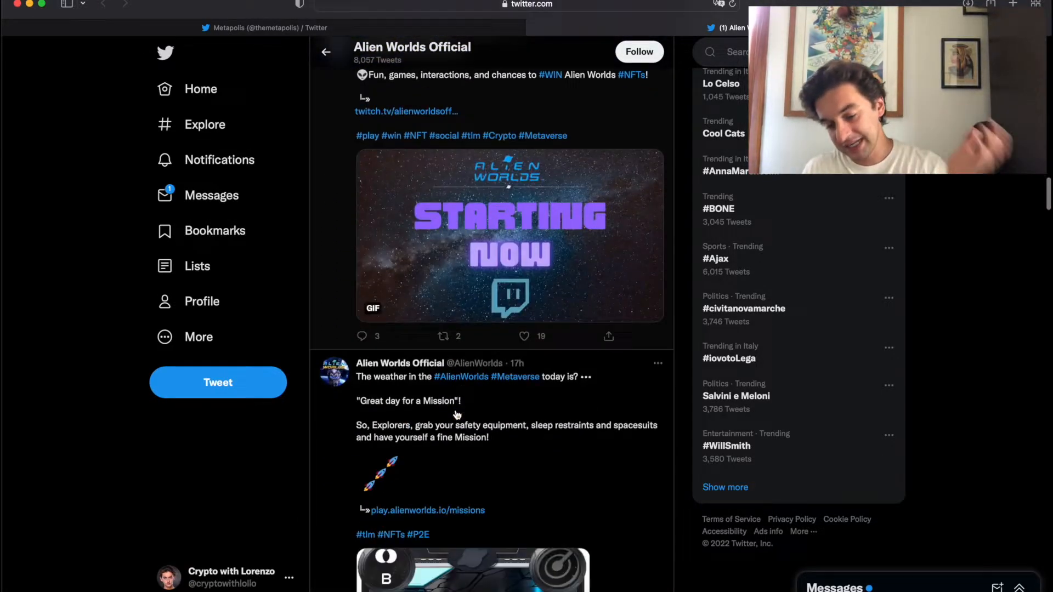
pyautogui.scroll(-3)
pyautogui.write('xcad')
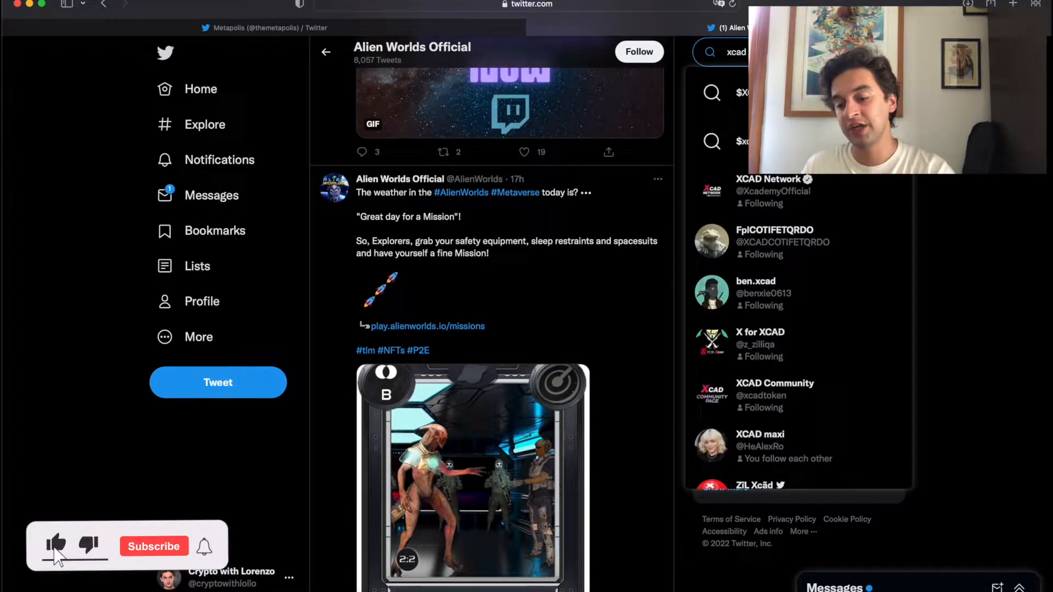
# Open the XCAD Network profile from the search results and browse its tweets
pyautogui.click(768, 185)
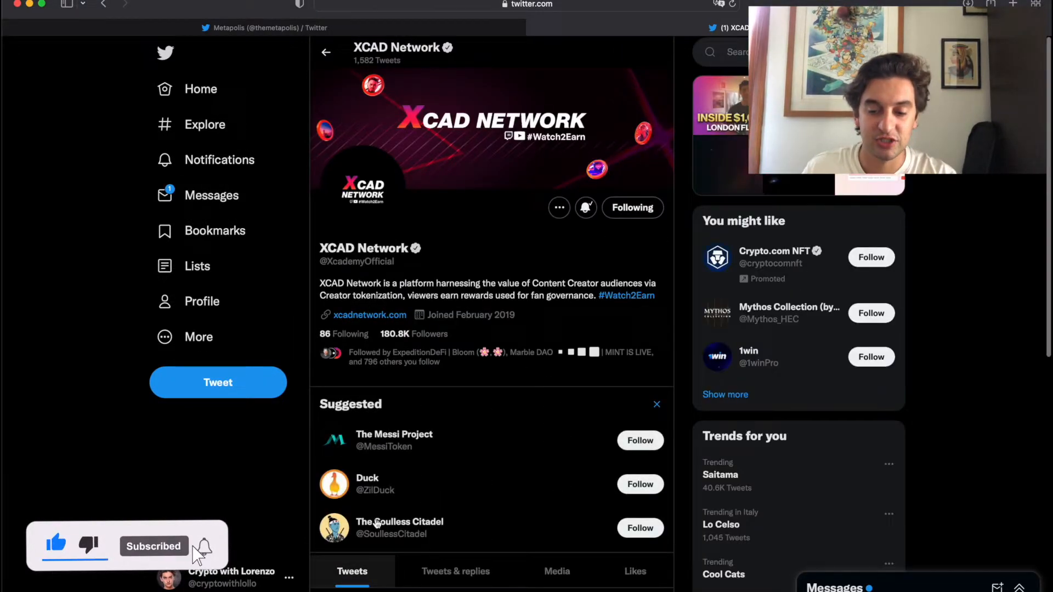
pyautogui.scroll(-3)
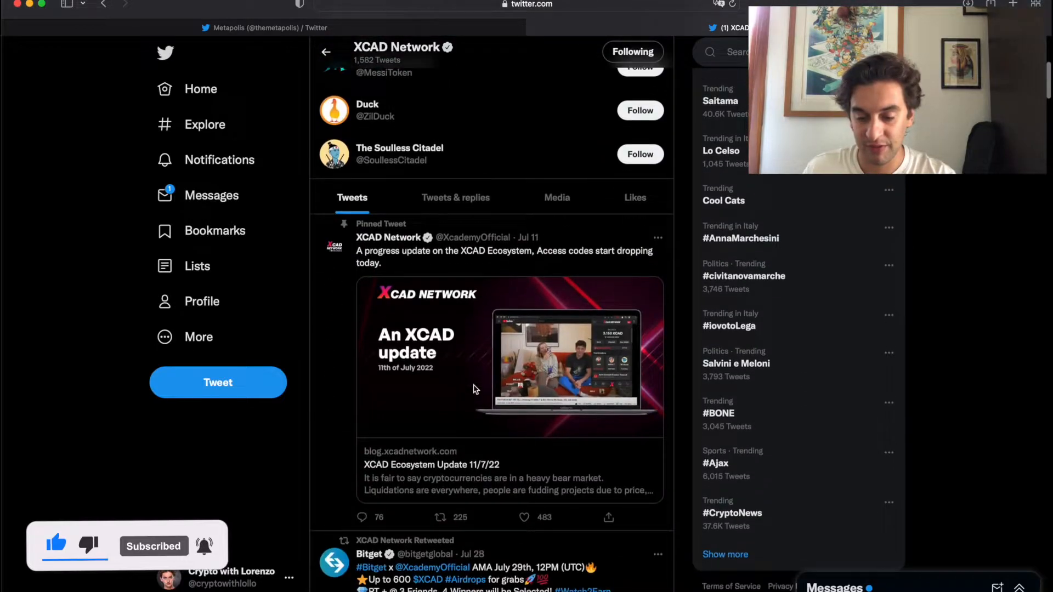
pyautogui.scroll(3)
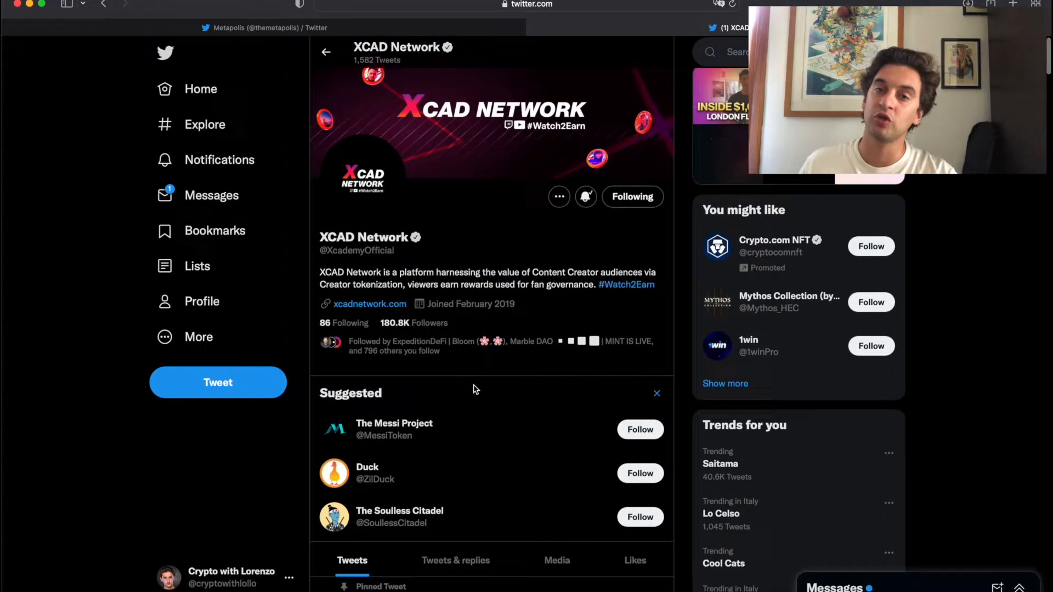
pyautogui.scroll(-3)
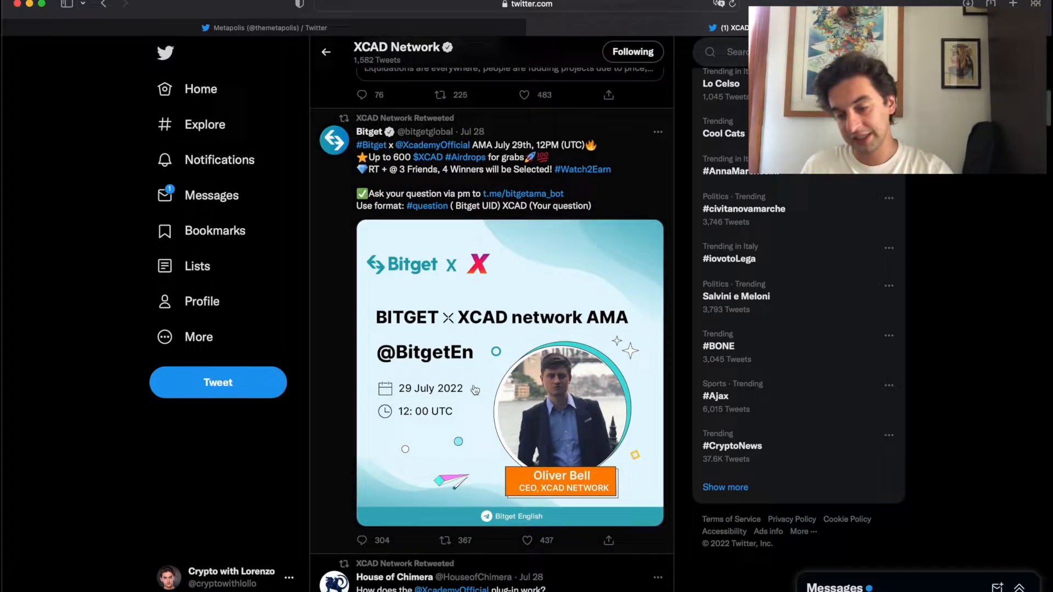
pyautogui.scroll(3)
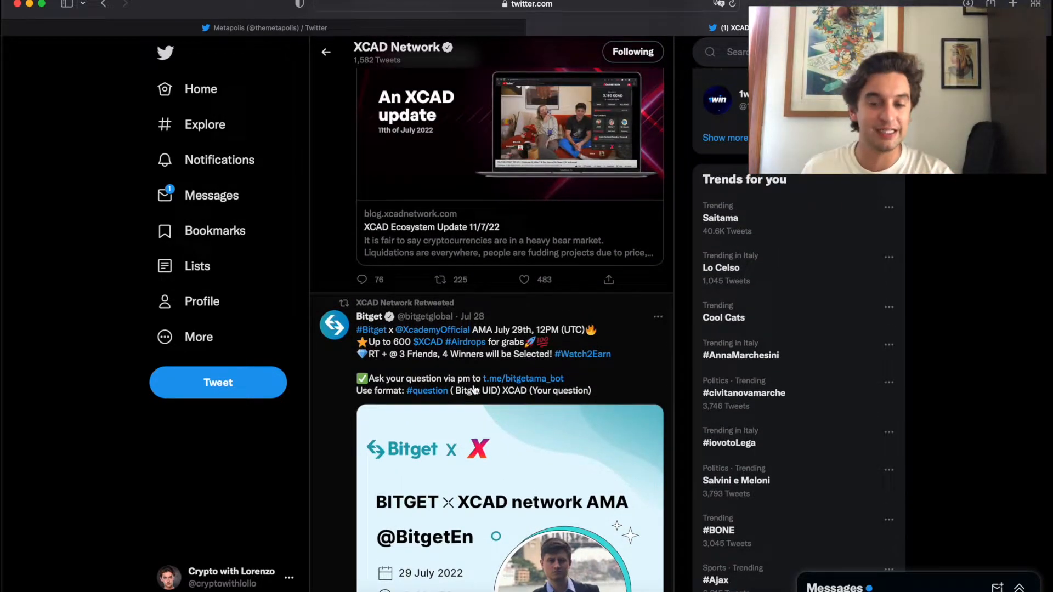
# Open the Crib-Fire Questions YouTube video from XCAD's youtu.be tweet link
pyautogui.scroll(-3)
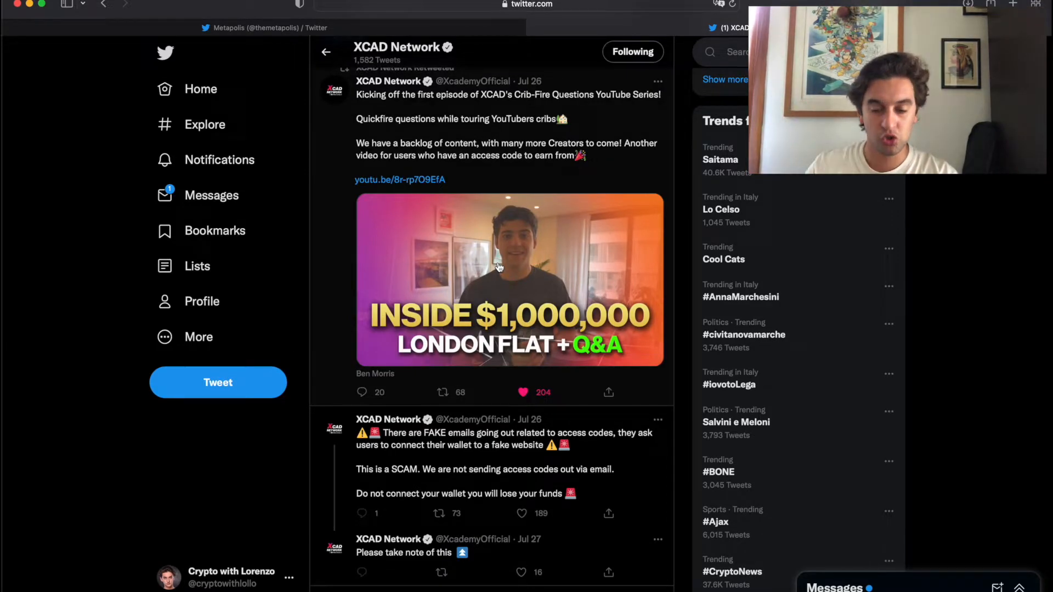
pyautogui.moveTo(454, 208)
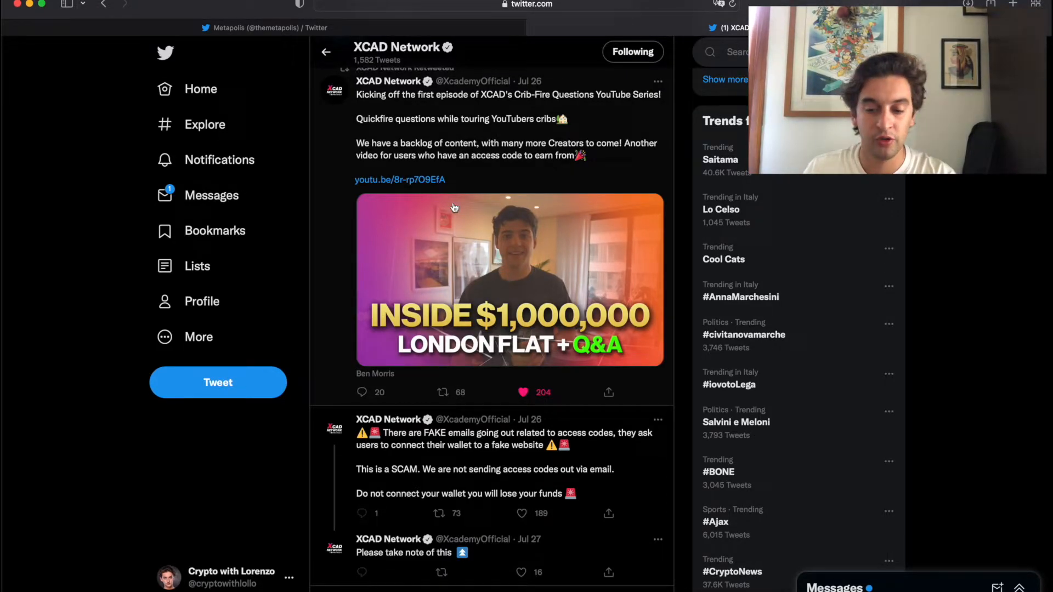
pyautogui.moveTo(431, 164)
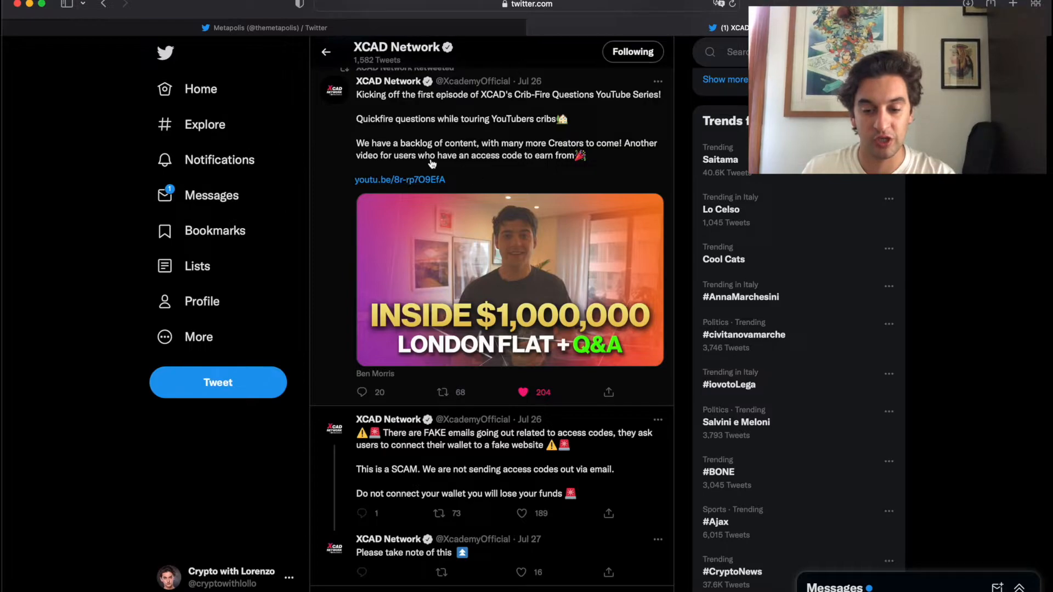
pyautogui.click(531, 28)
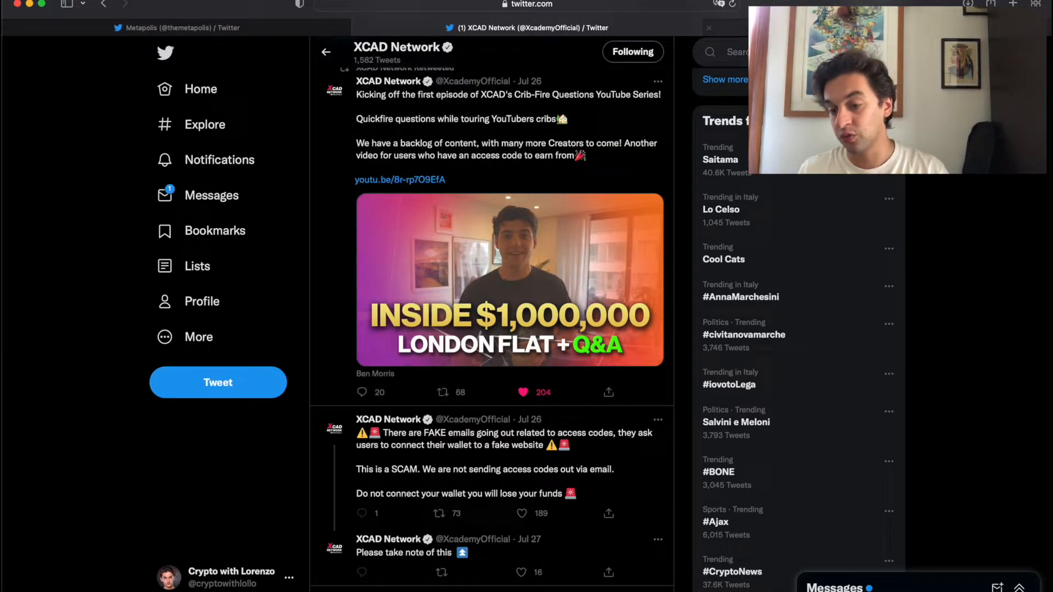
pyautogui.click(399, 180)
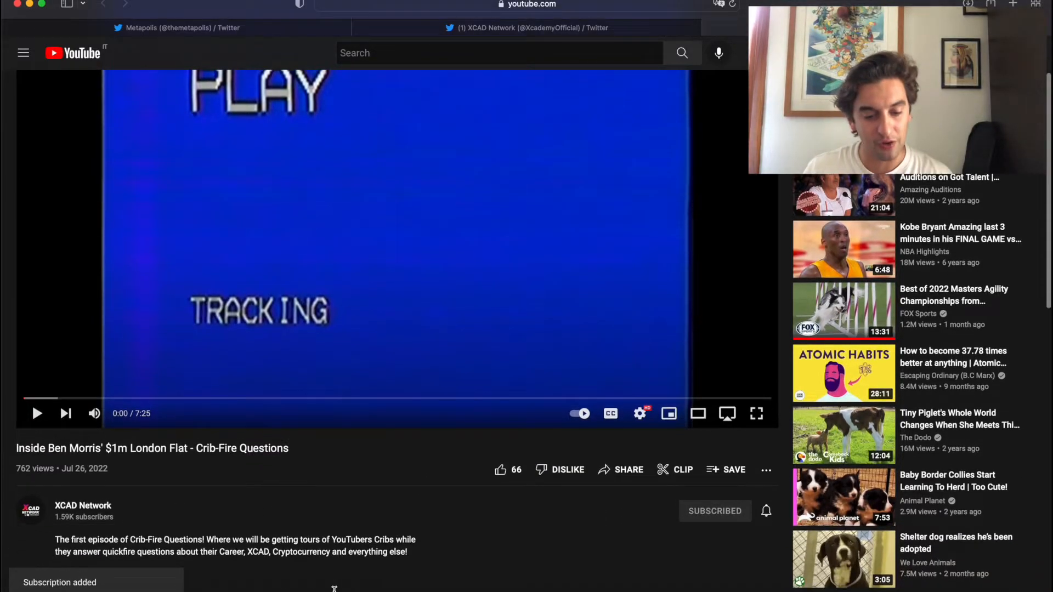
# Leave the YouTube video and return to XCAD Network's Twitter timeline
pyautogui.click(517, 27)
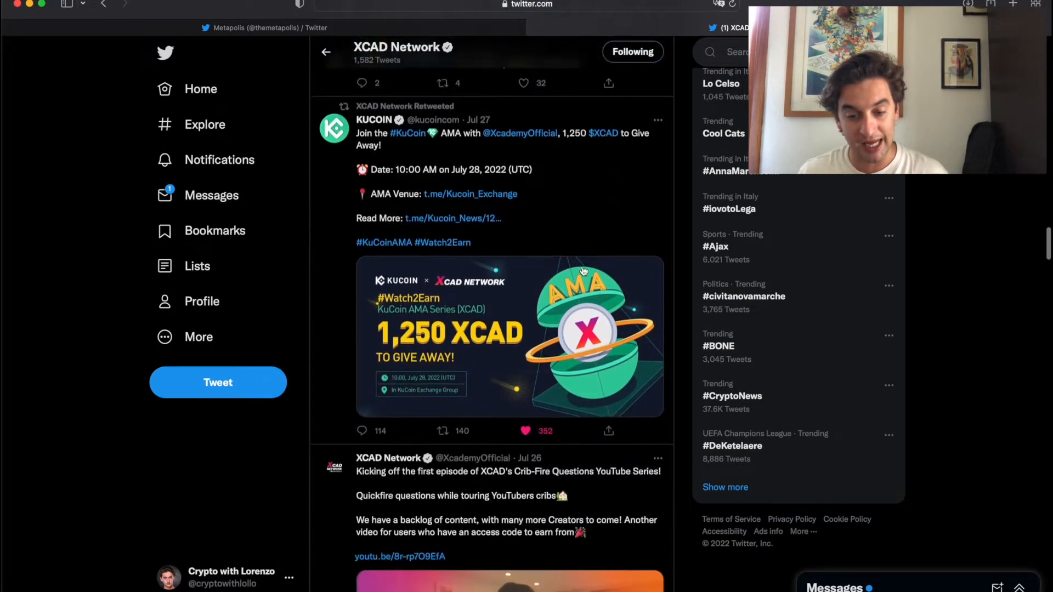
pyautogui.scroll(-3)
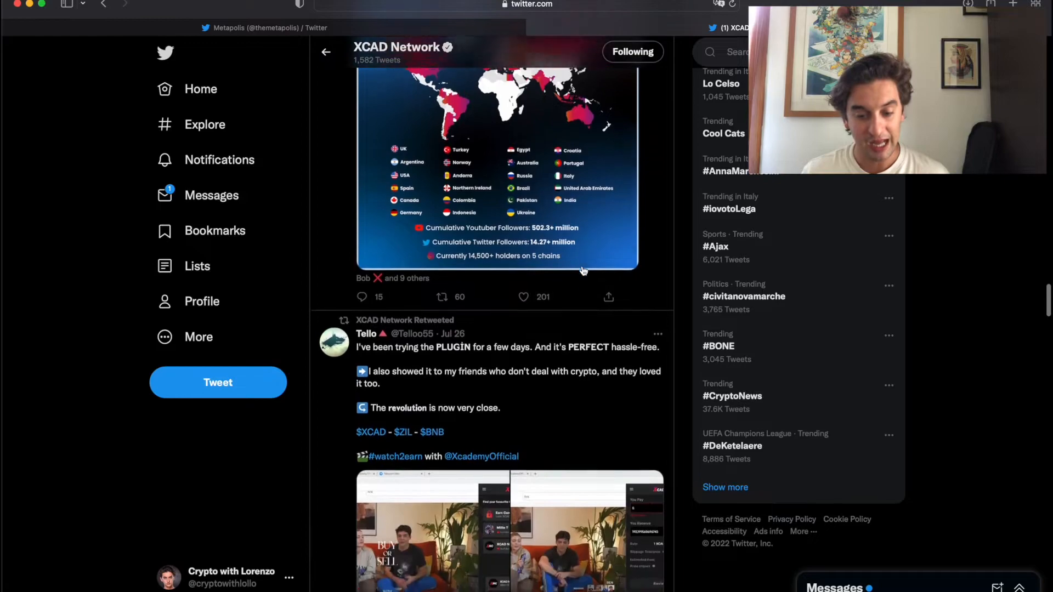
pyautogui.scroll(-3)
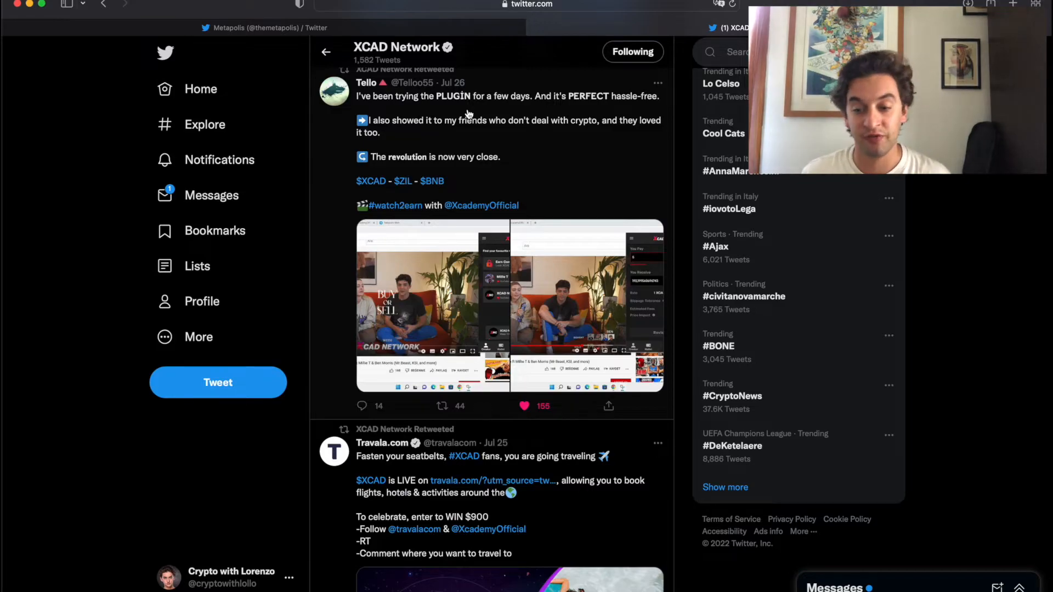
pyautogui.scroll(-3)
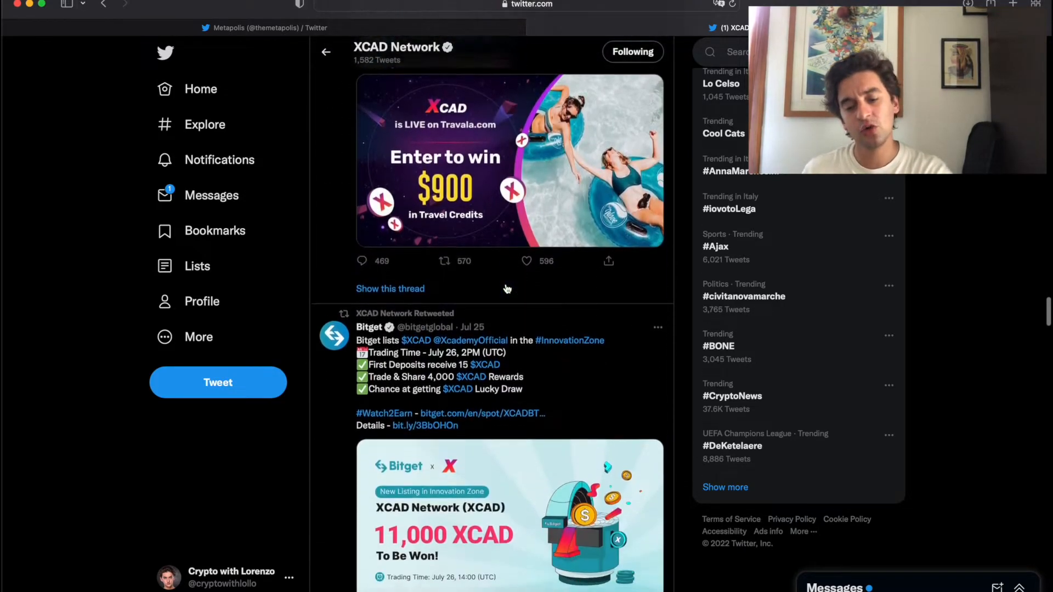
pyautogui.scroll(3)
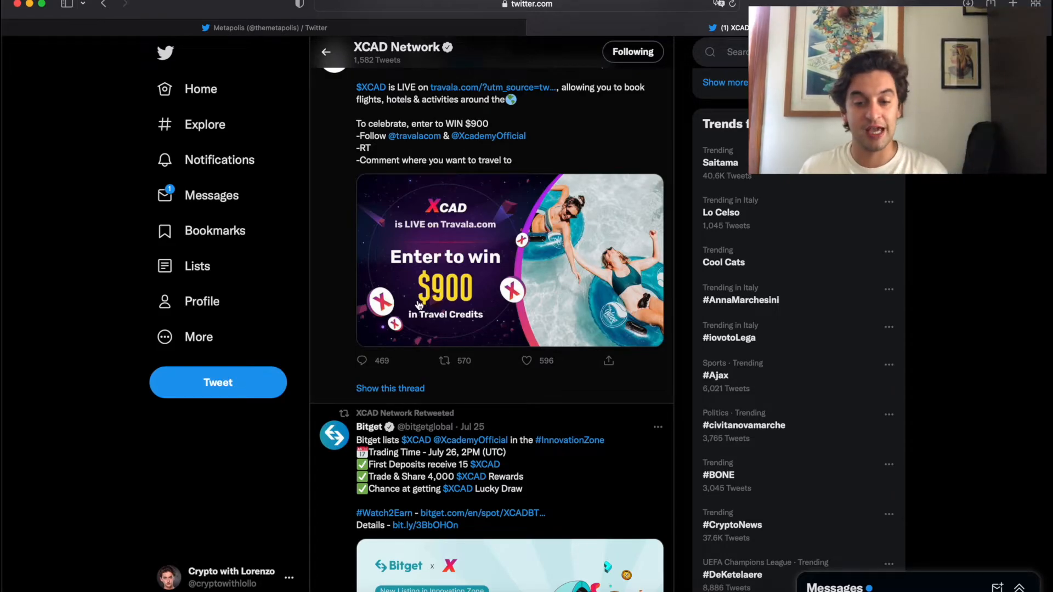
pyautogui.scroll(-3)
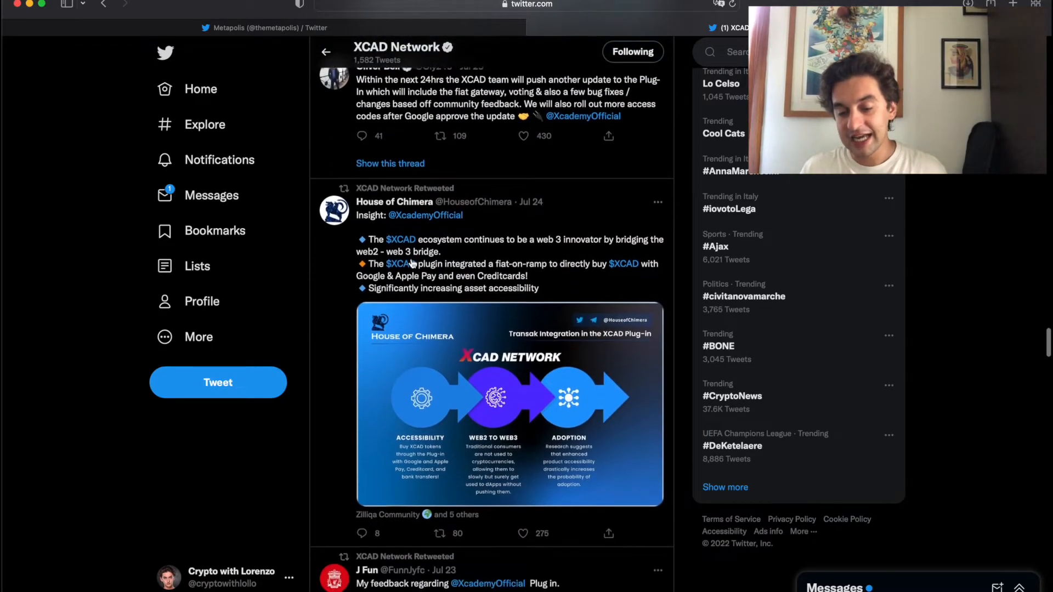